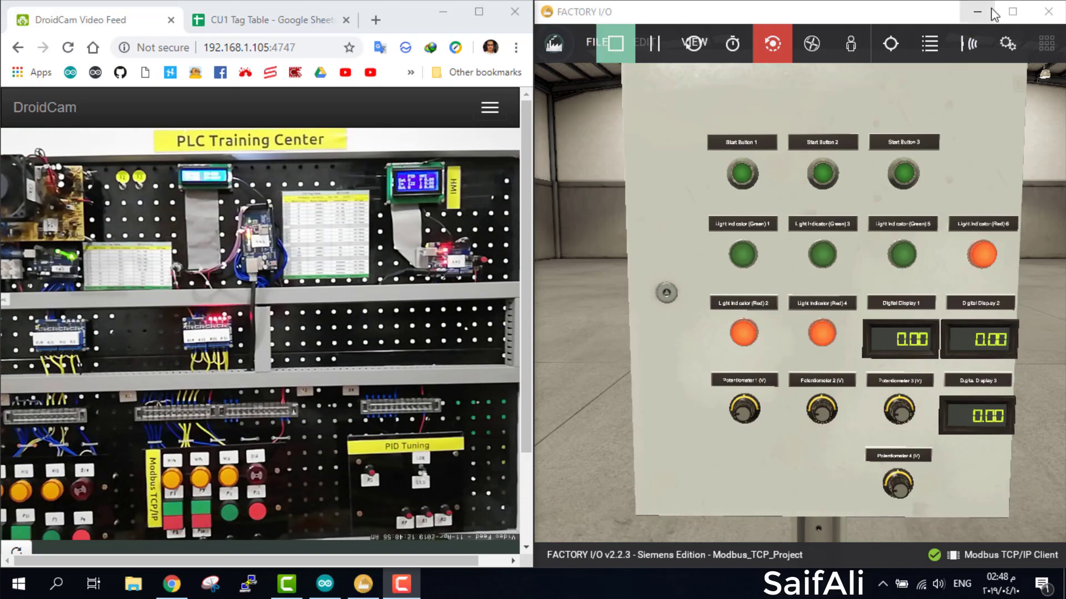
pyautogui.moveTo(968, 107)
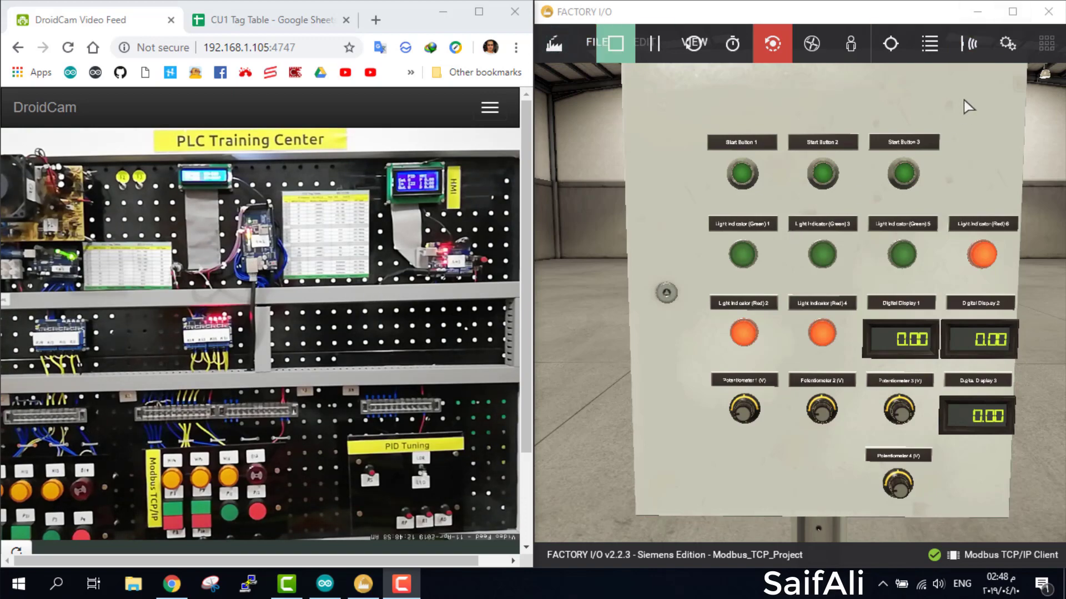
# Maximize Factory I/O and show the Modbus TCP/IP Client driver mapping page.
pyautogui.click(1012, 11)
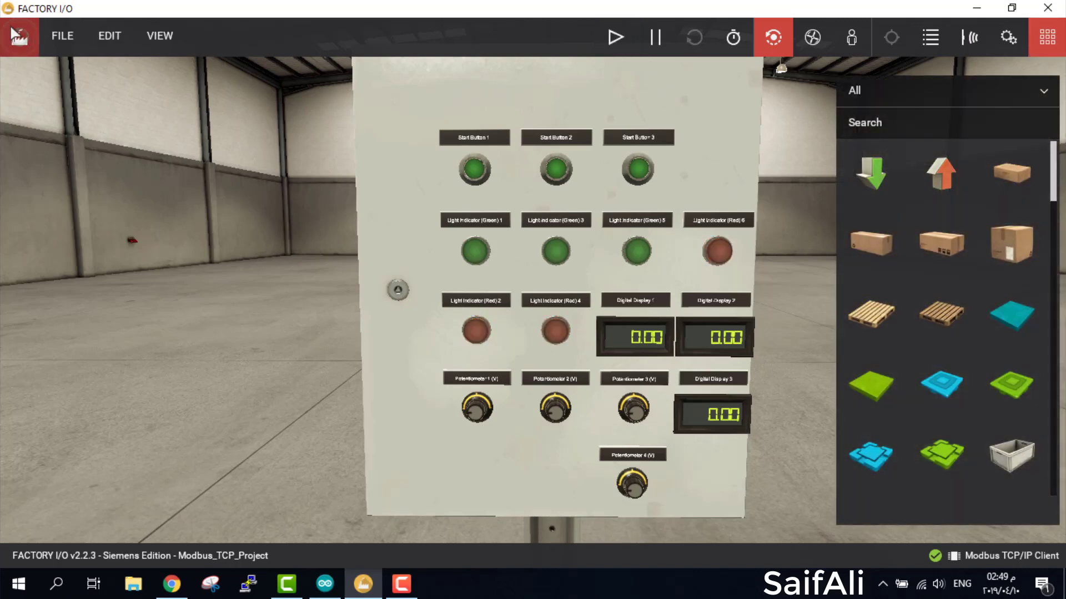
pyautogui.click(61, 35)
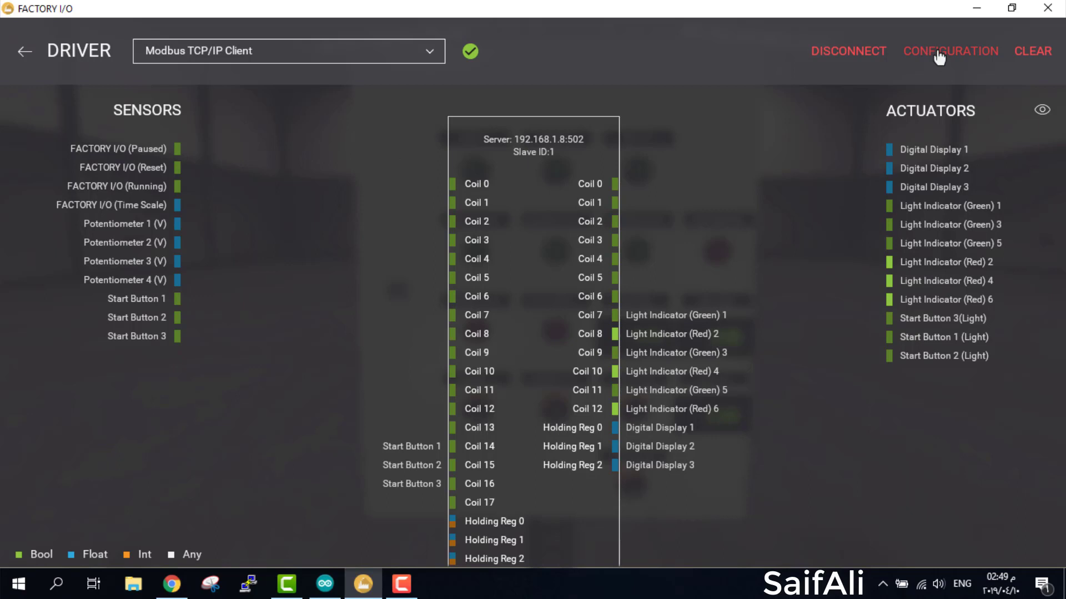
pyautogui.click(949, 51)
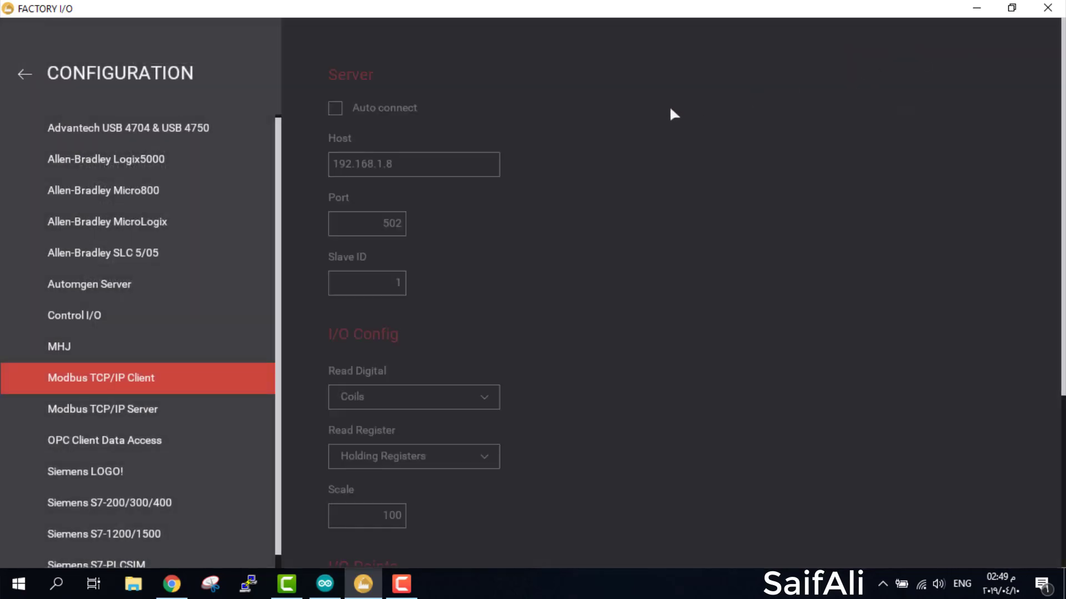
pyautogui.scroll(-3)
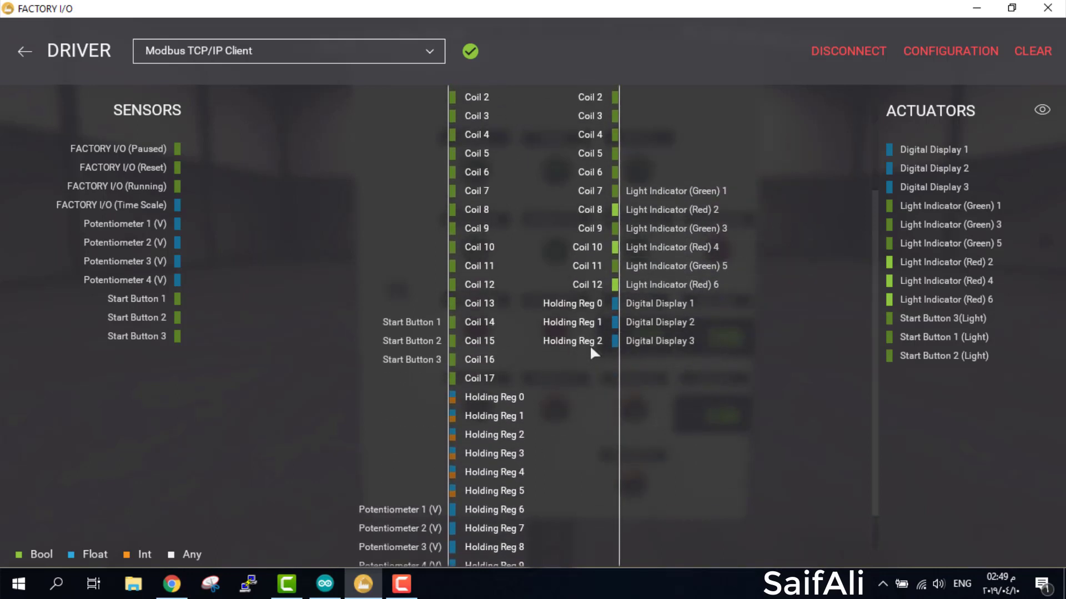
pyautogui.moveTo(646, 275)
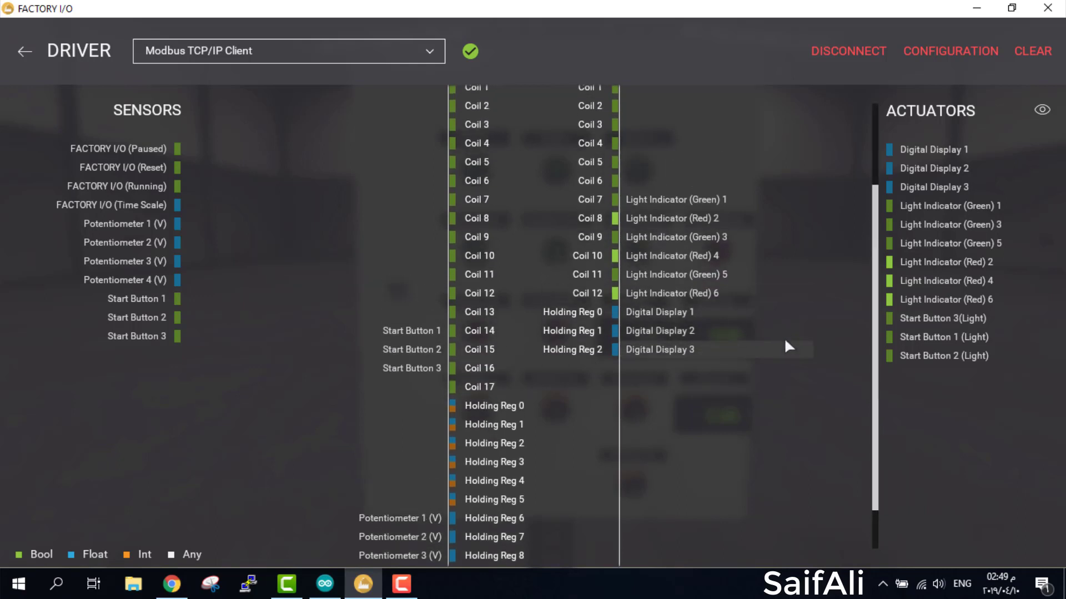
pyautogui.scroll(3)
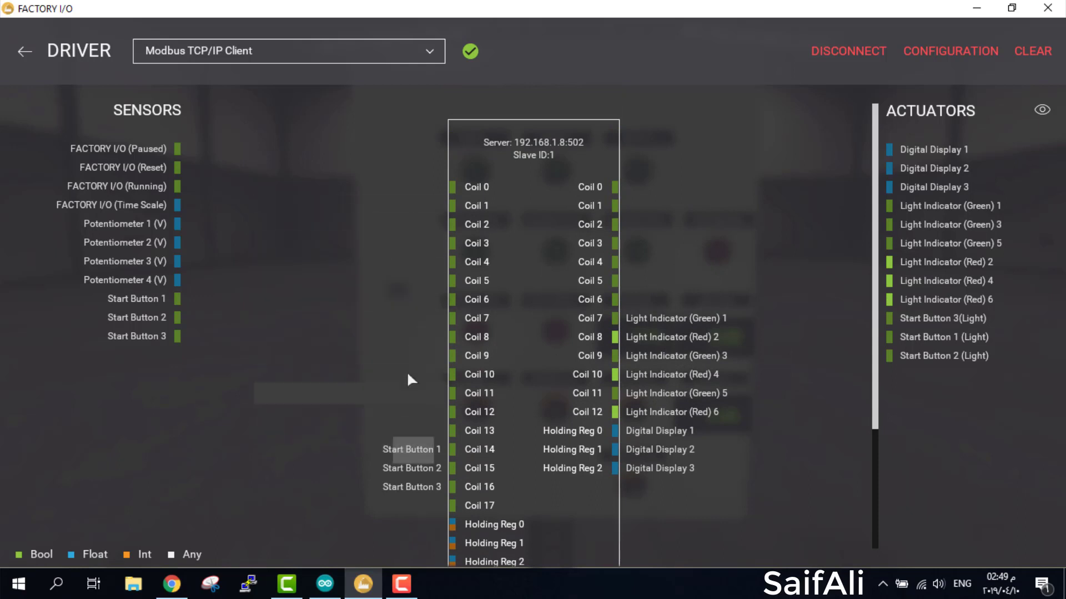
pyautogui.moveTo(391, 467)
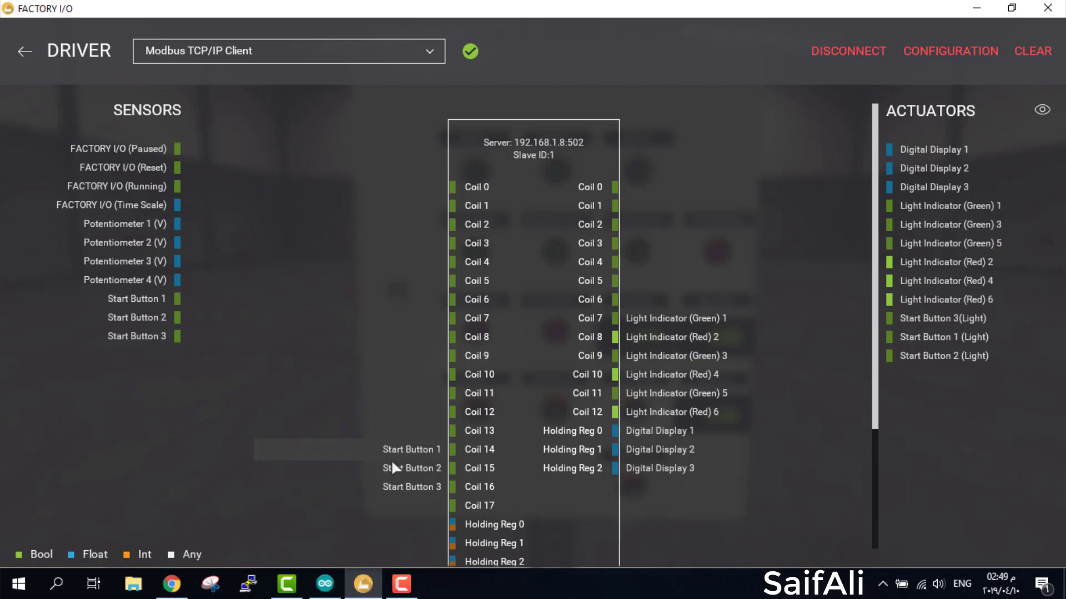
pyautogui.scroll(-3)
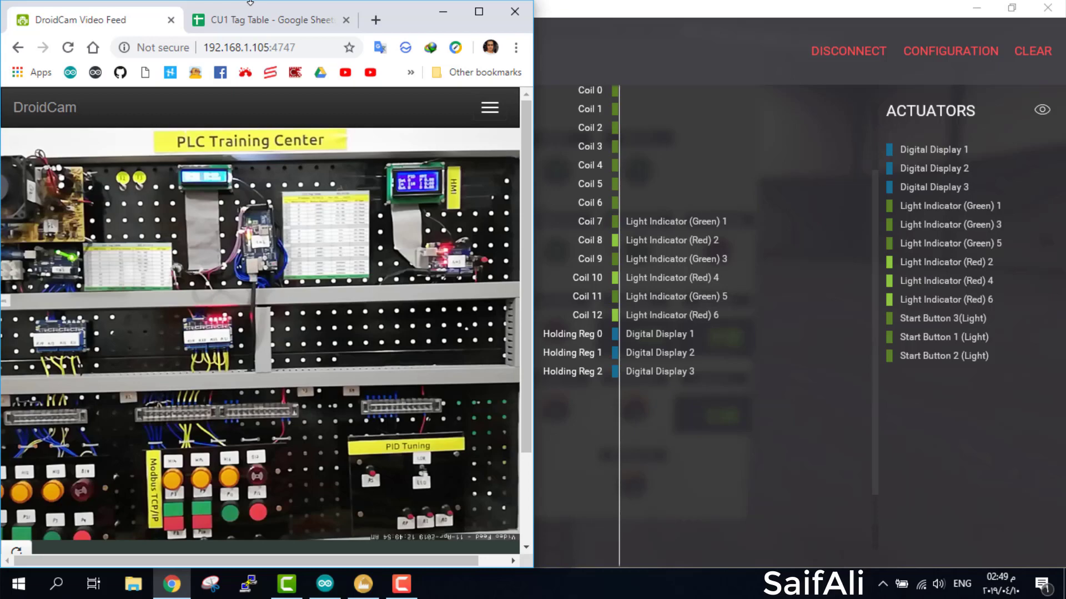
# Return from the driver page to the 3D scene and run the simulation, lighting the red indicators.
pyautogui.click(267, 20)
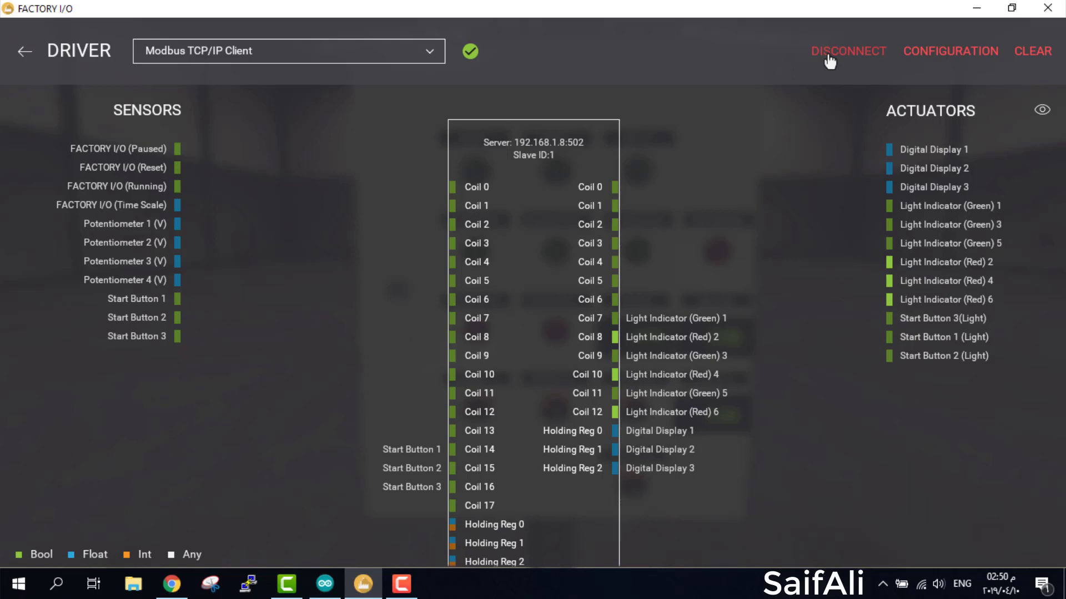
pyautogui.moveTo(502, 52)
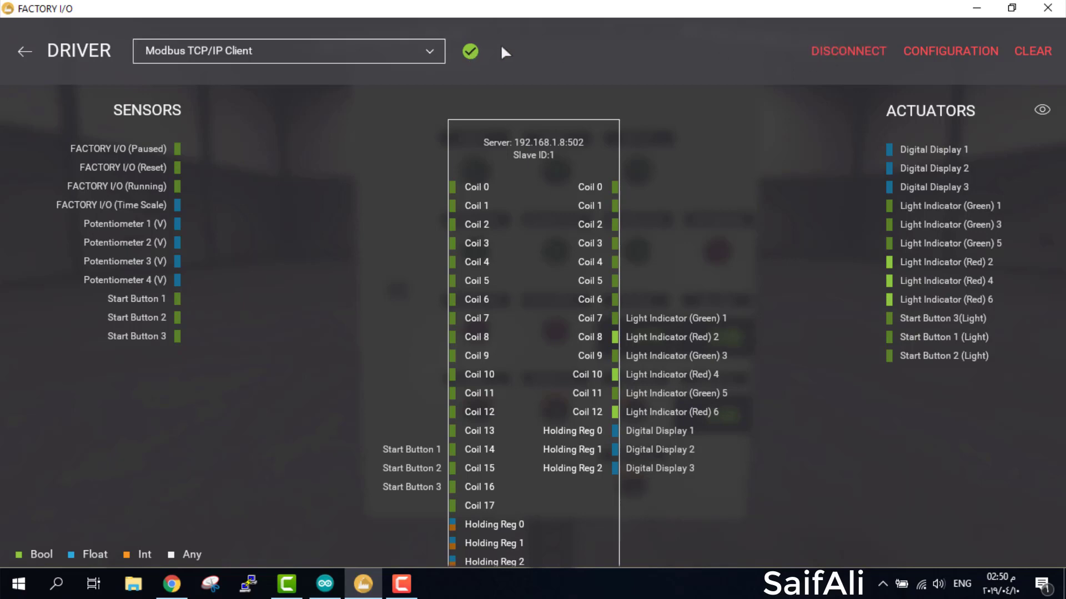
pyautogui.click(24, 52)
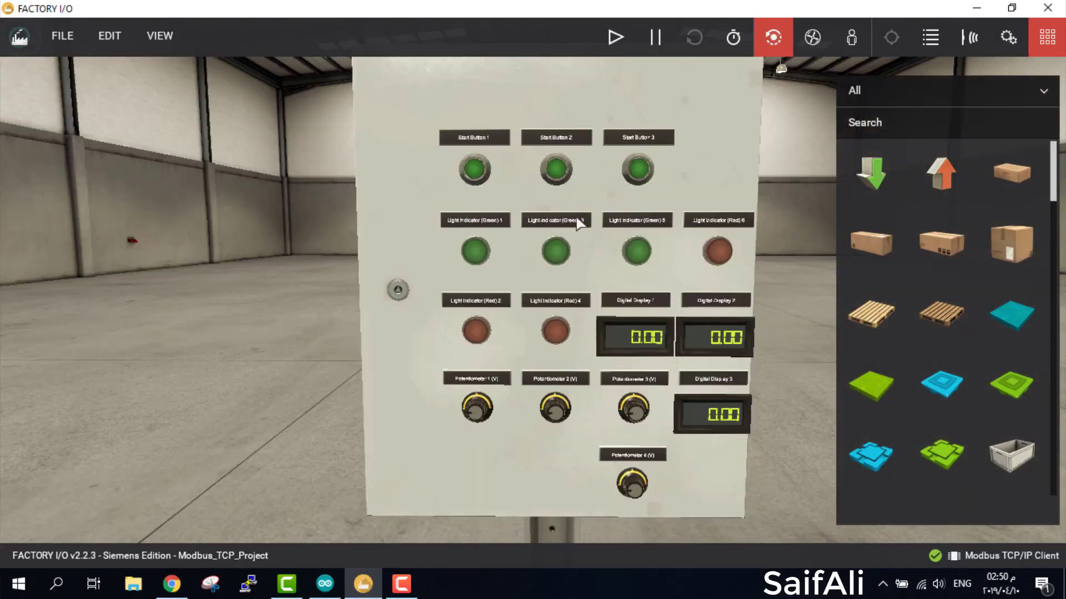
pyautogui.moveTo(614, 38)
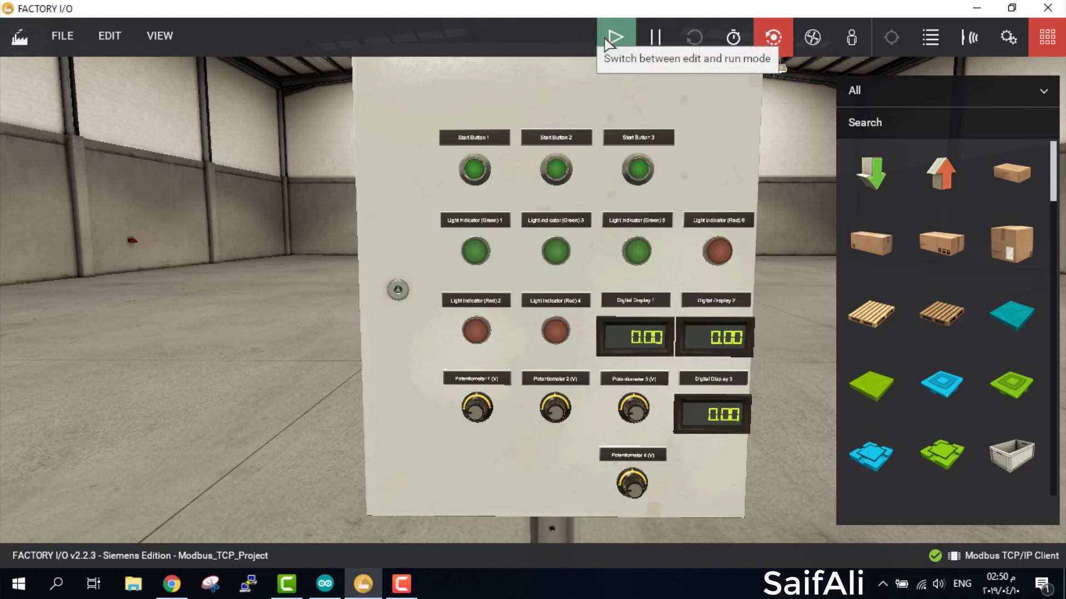
pyautogui.click(614, 38)
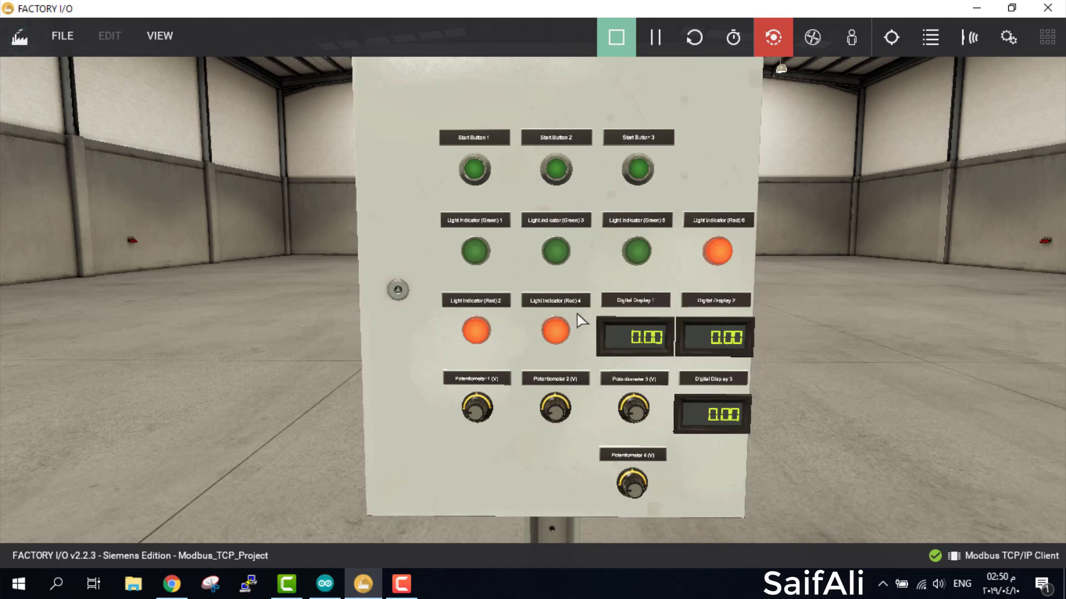
pyautogui.moveTo(710, 133)
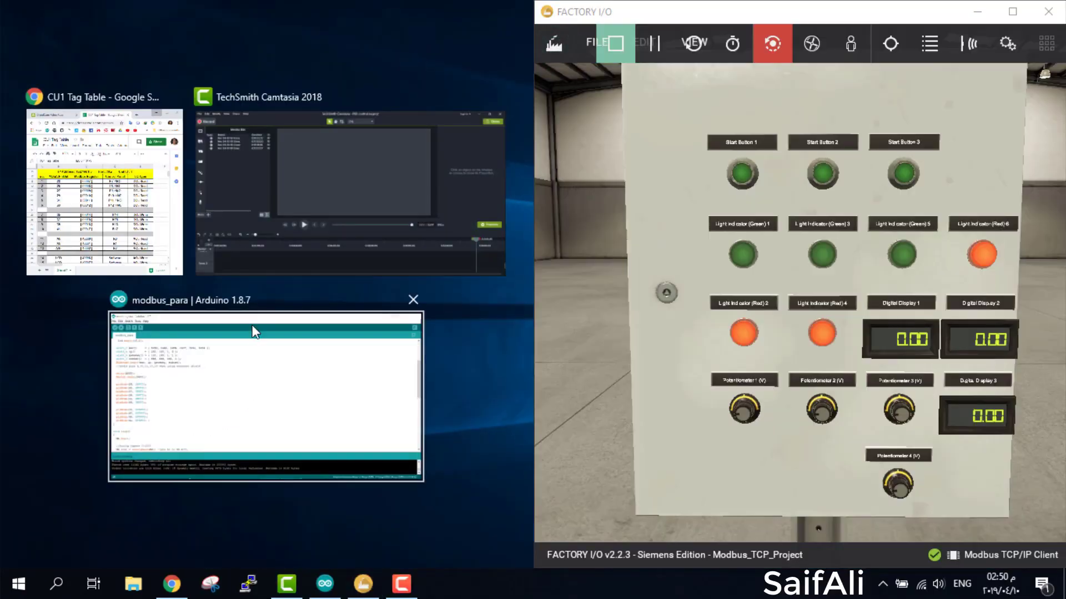
# Snap the Chrome camera view to the left half beside the running panel.
pyautogui.click(171, 584)
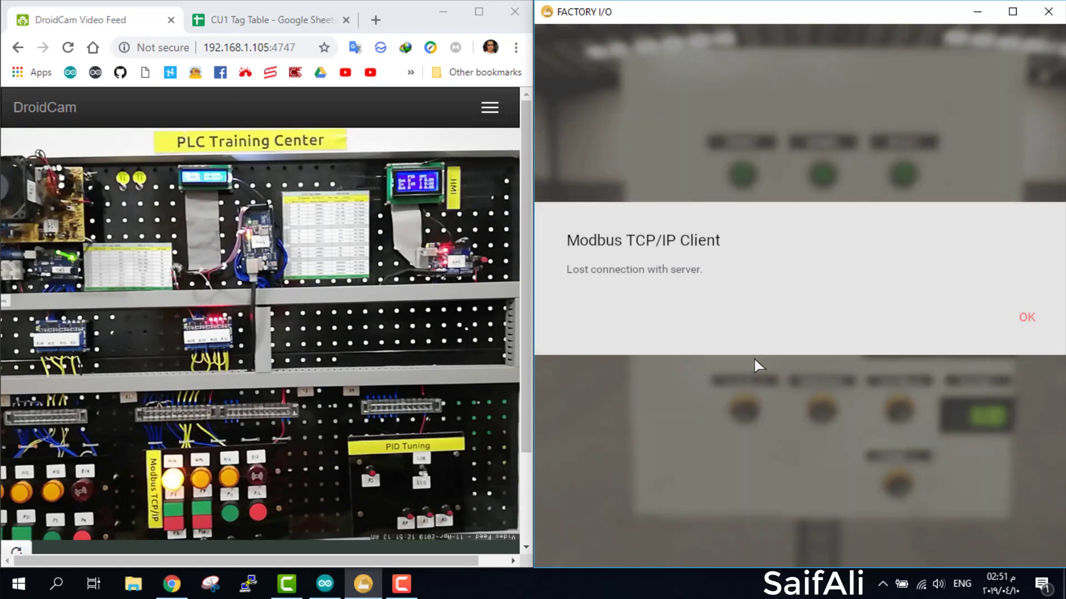
# Dismiss the lost-connection message and reconnect the Modbus client so displays show 10.00, 4.50, 4.74.
pyautogui.click(1026, 316)
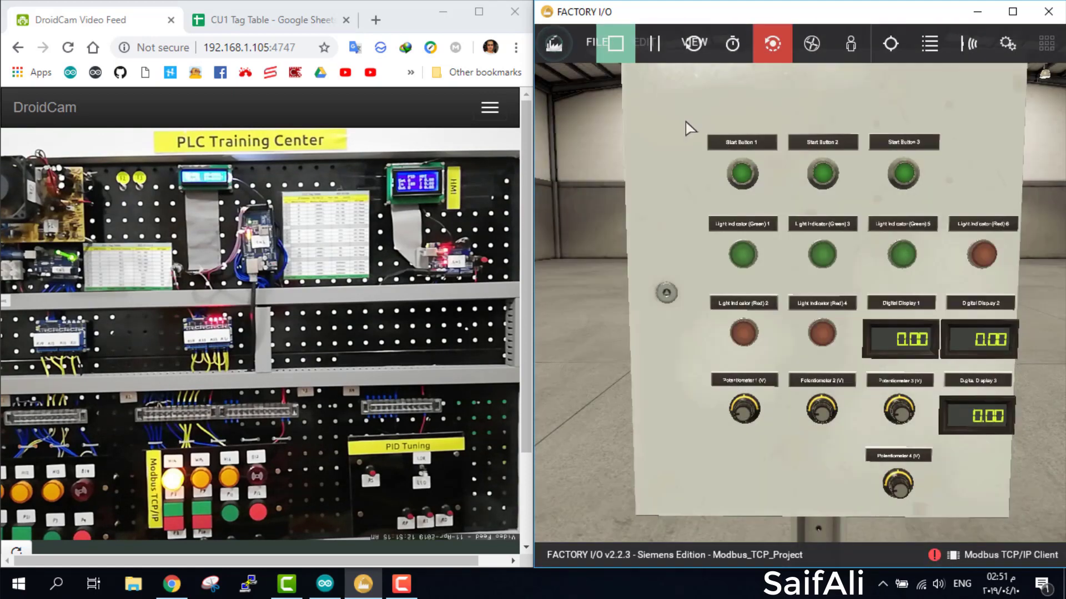
pyautogui.click(1011, 11)
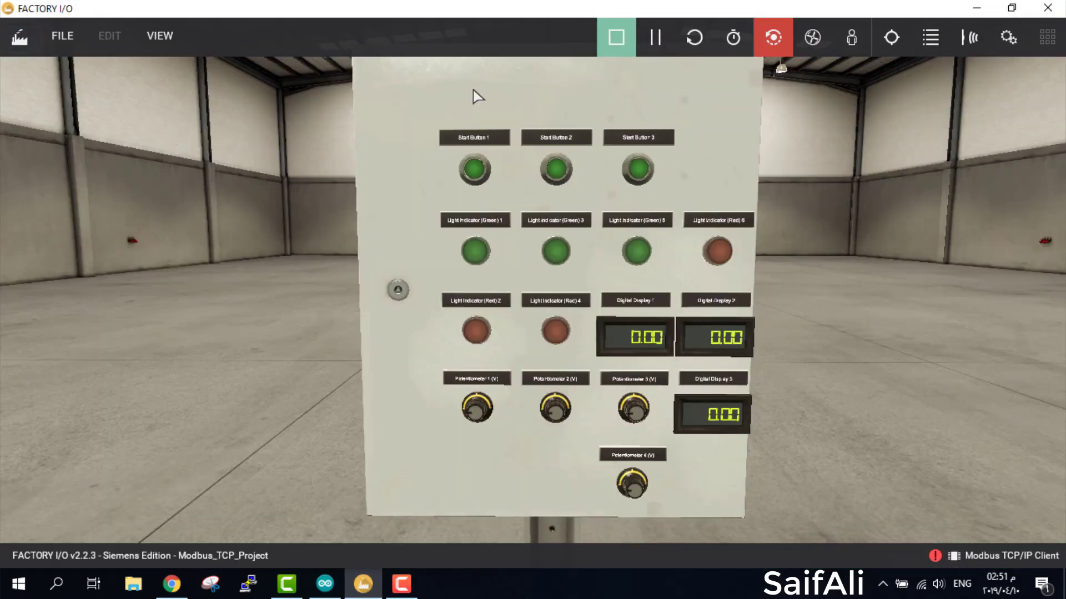
pyautogui.click(62, 35)
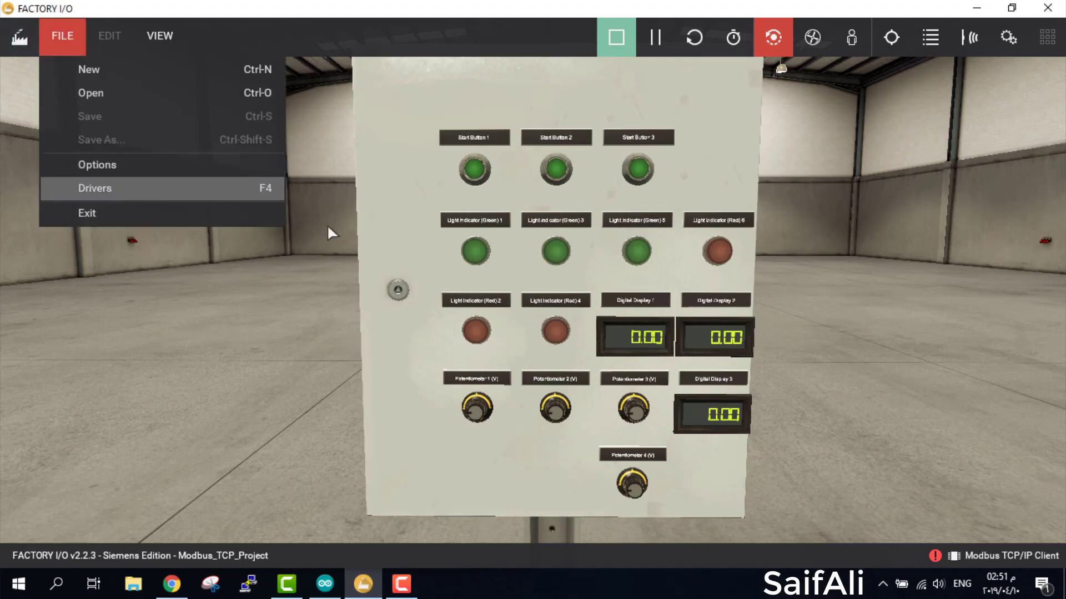
pyautogui.click(94, 188)
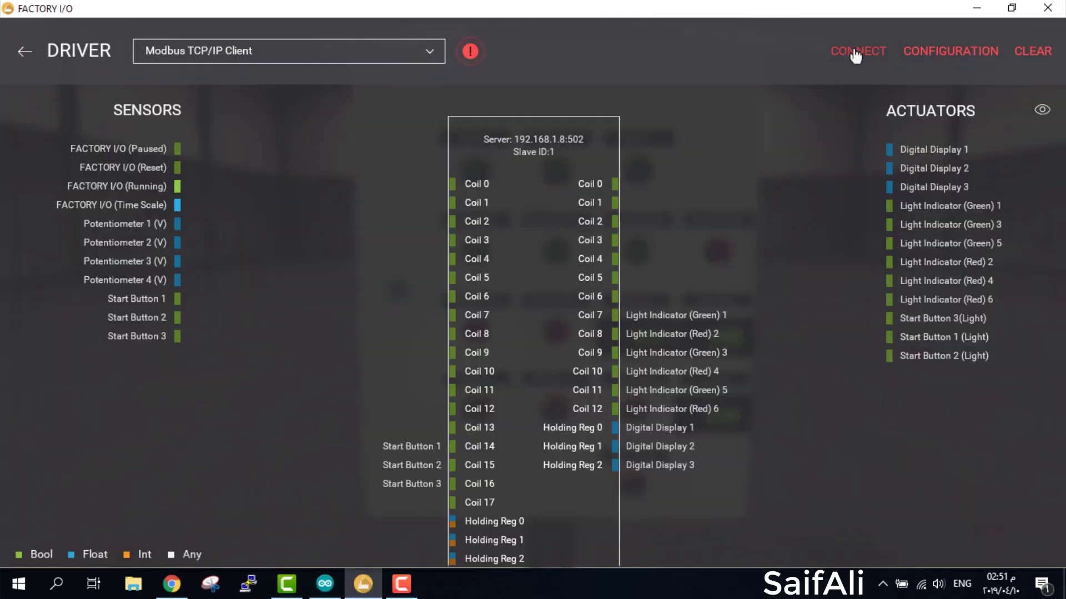
pyautogui.click(25, 51)
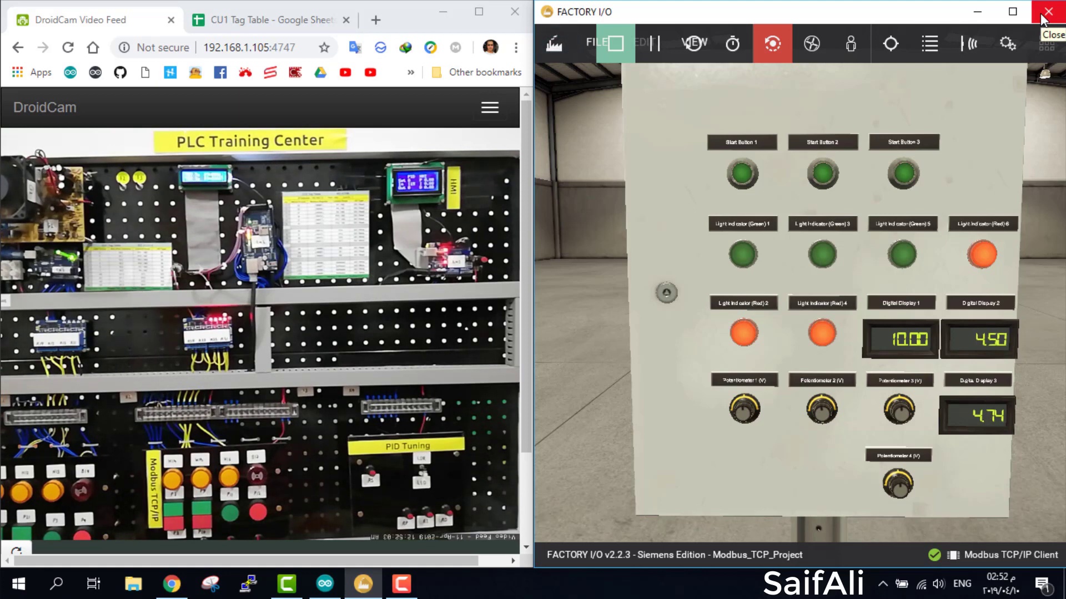
pyautogui.moveTo(904, 22)
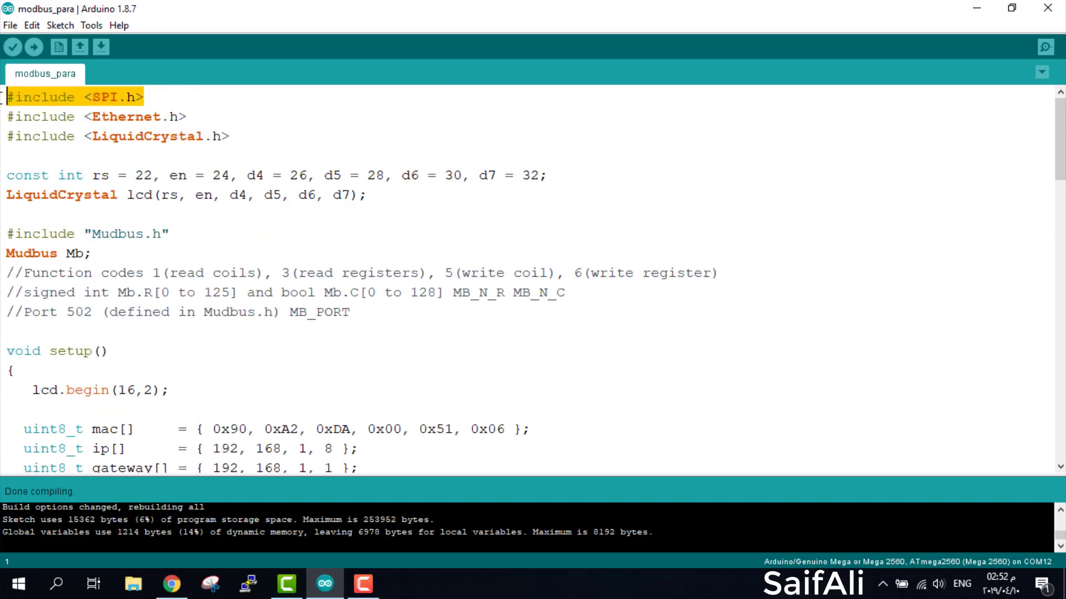
pyautogui.click(141, 97)
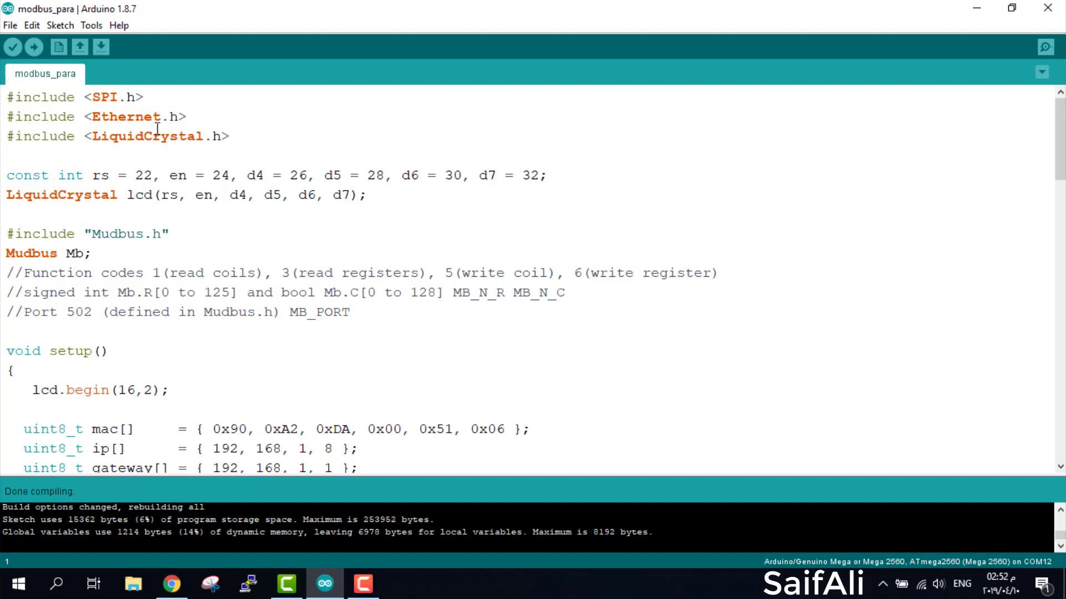
pyautogui.doubleClick(112, 97)
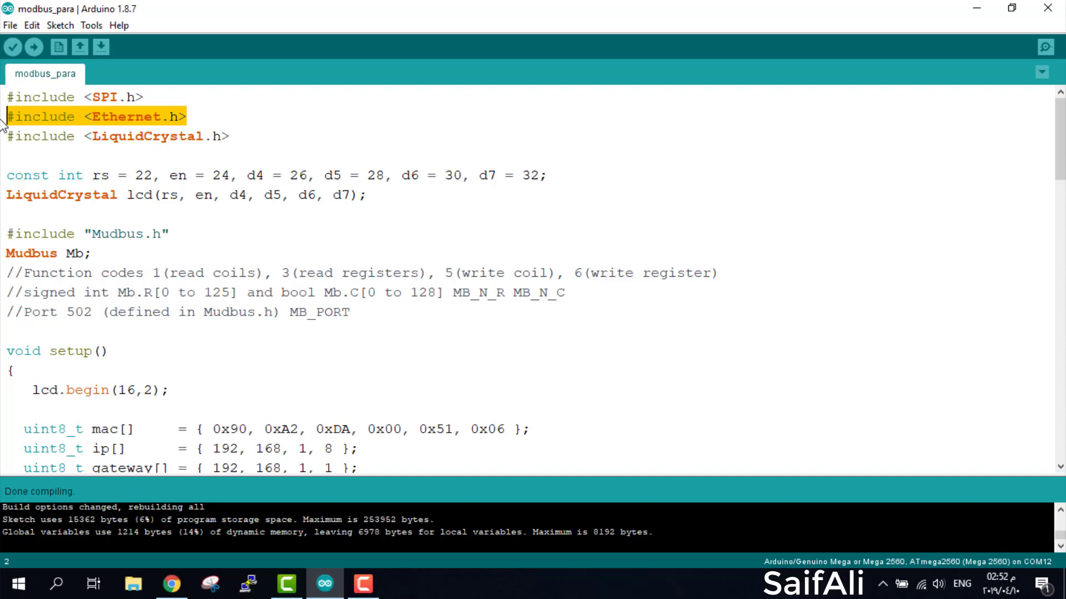
pyautogui.moveTo(7, 128)
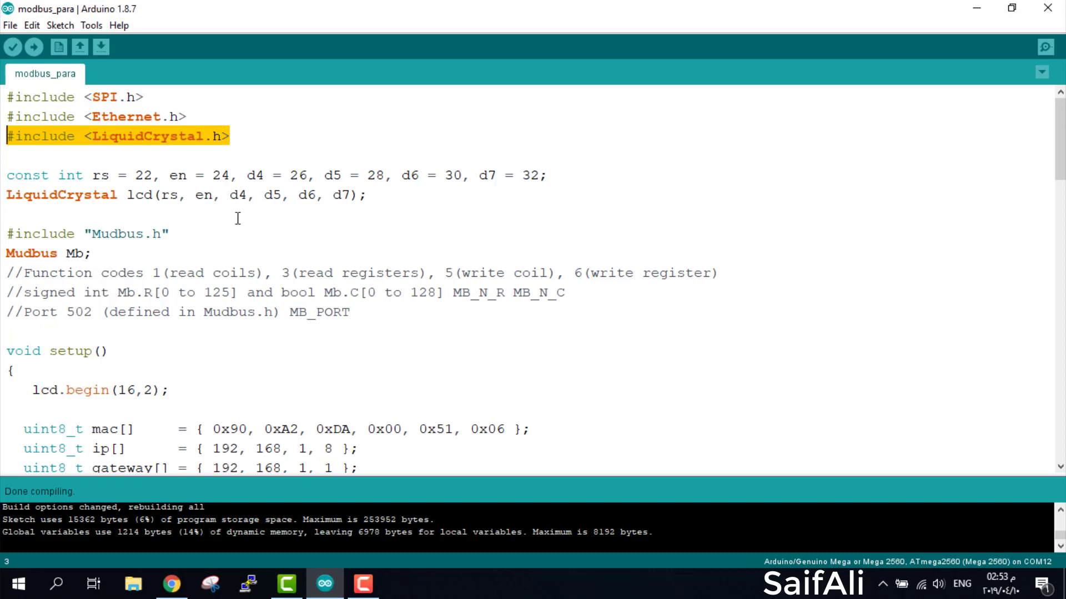
pyautogui.doubleClick(143, 175)
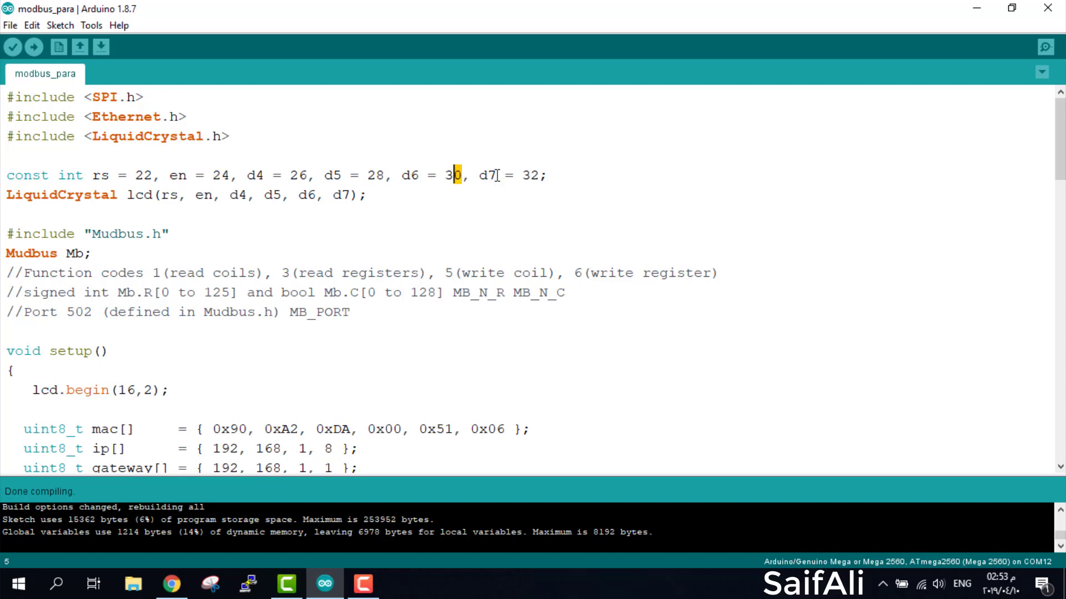
pyautogui.doubleClick(530, 176)
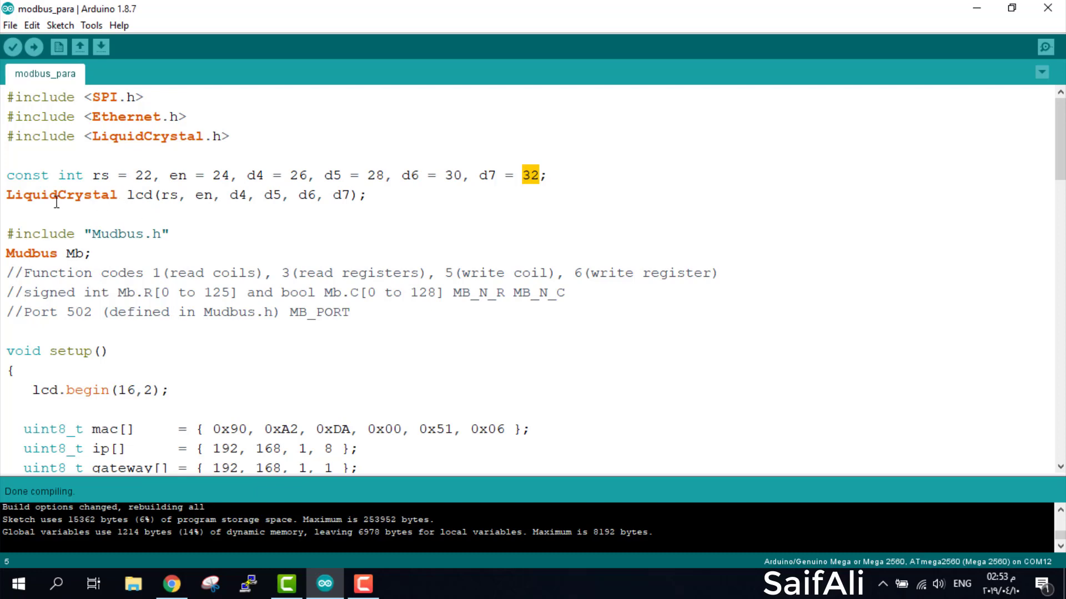
pyautogui.moveTo(7, 195); pyautogui.dragTo(343, 195)
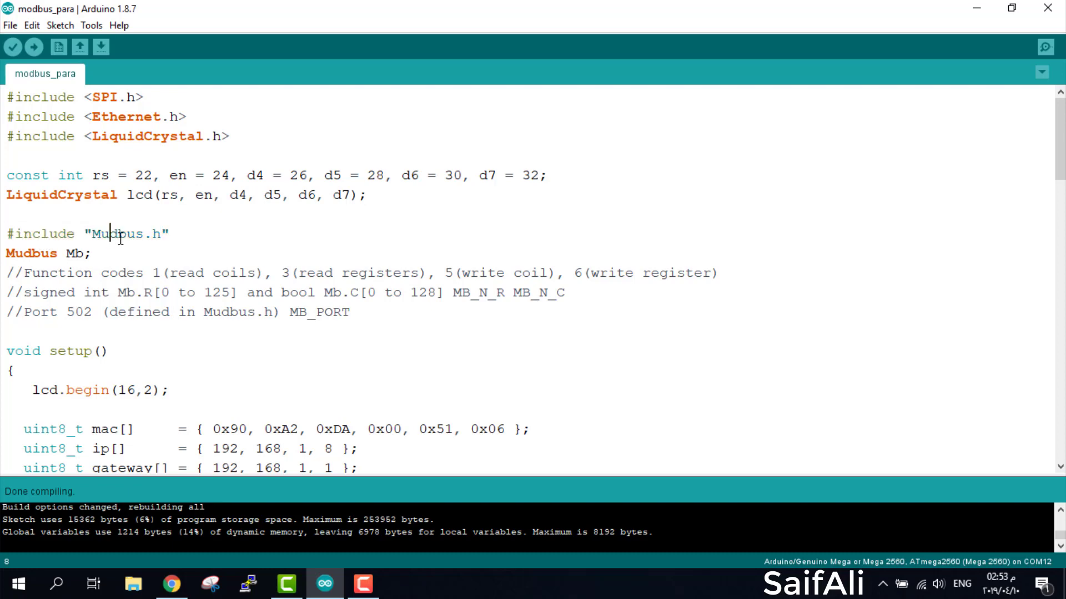
pyautogui.doubleClick(119, 234)
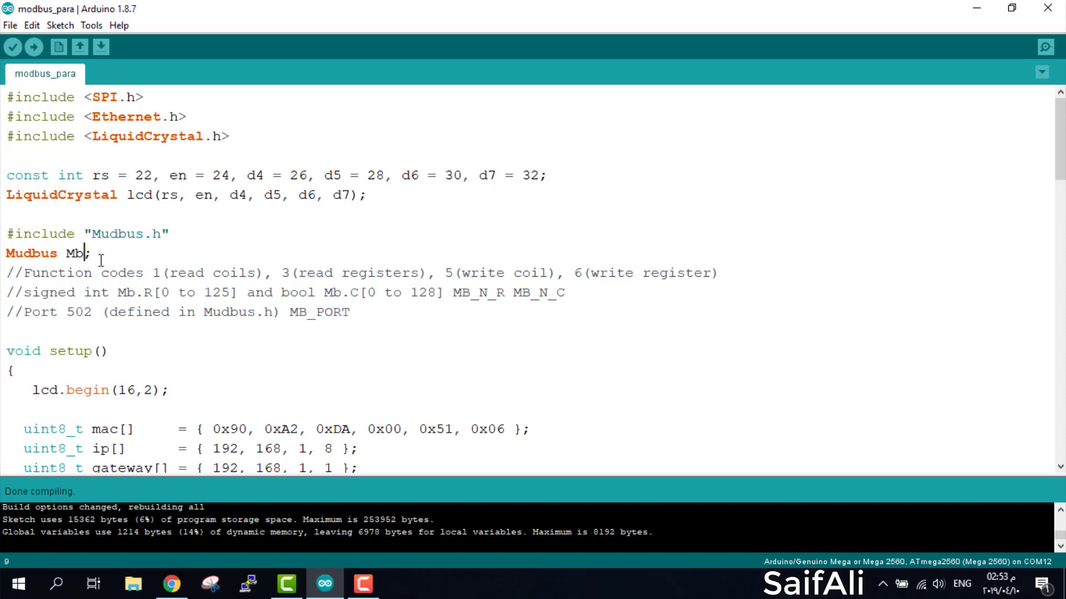
pyautogui.scroll(-3)
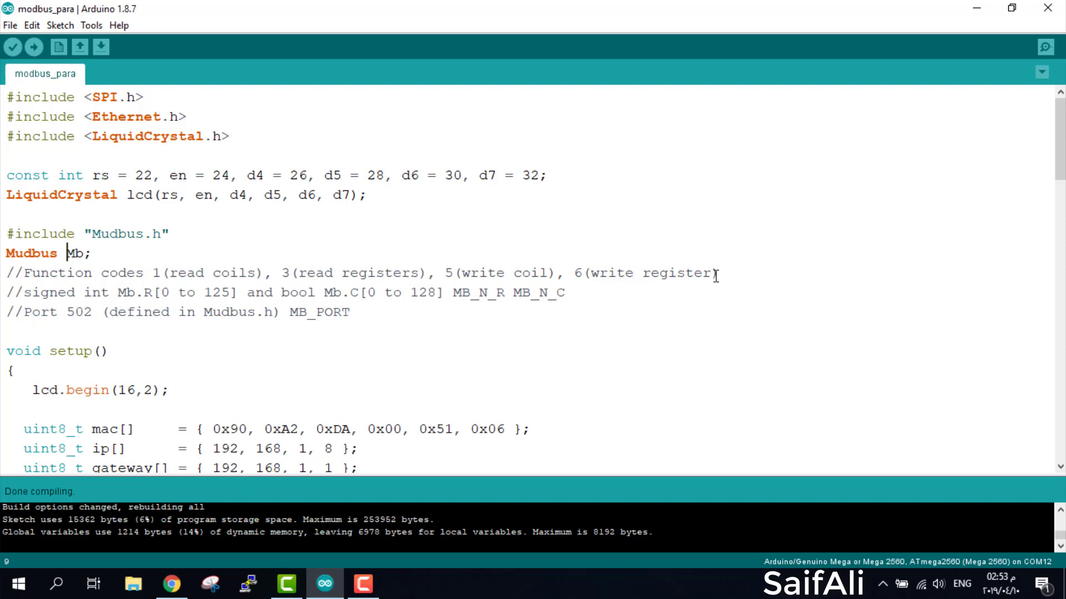
pyautogui.moveTo(293, 349)
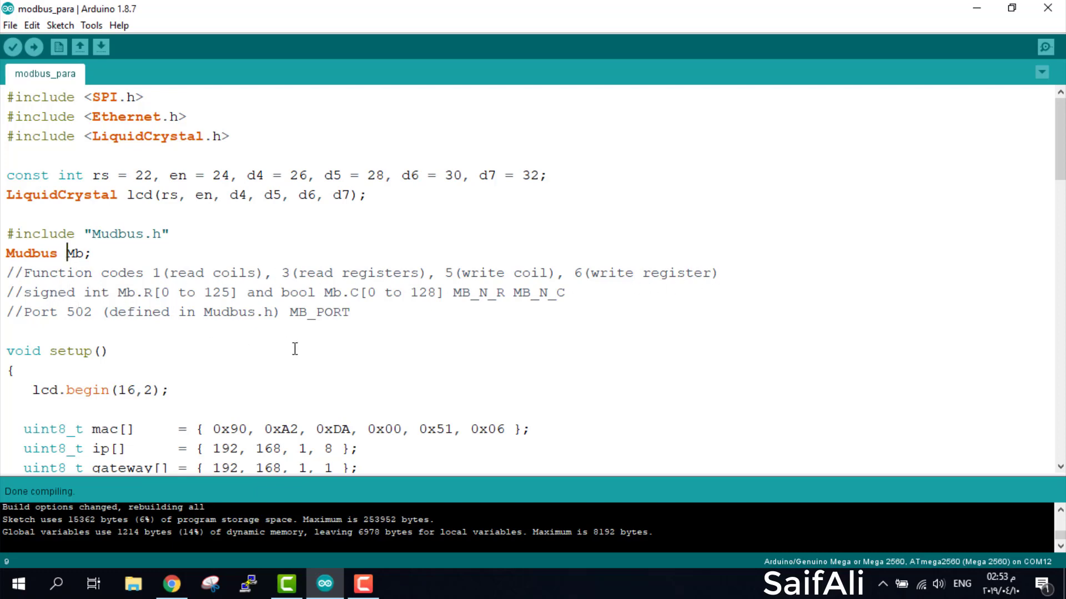
pyautogui.moveTo(332, 337)
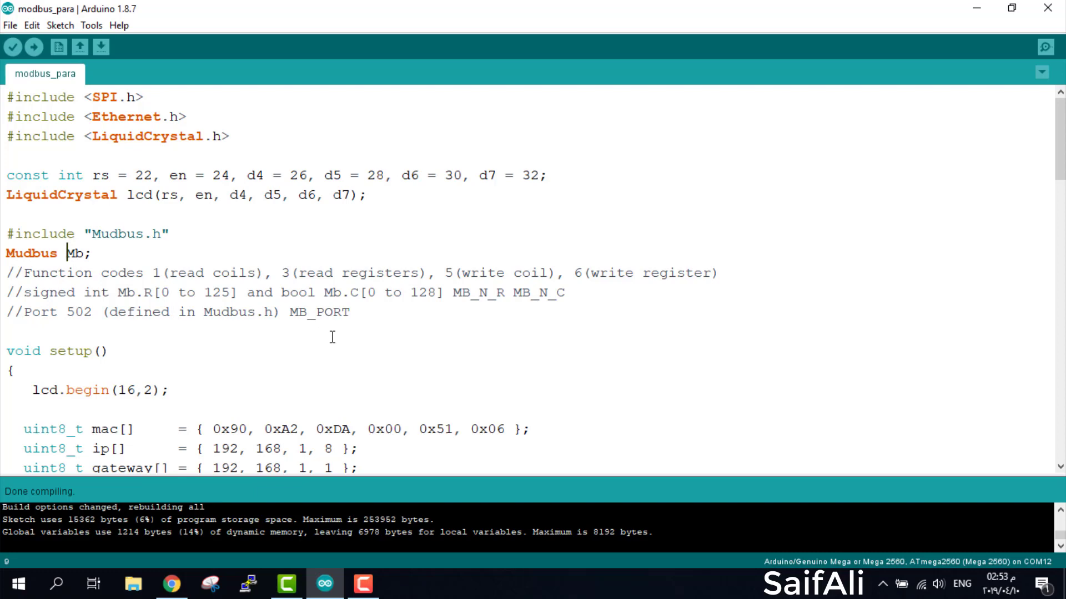
pyautogui.scroll(-3)
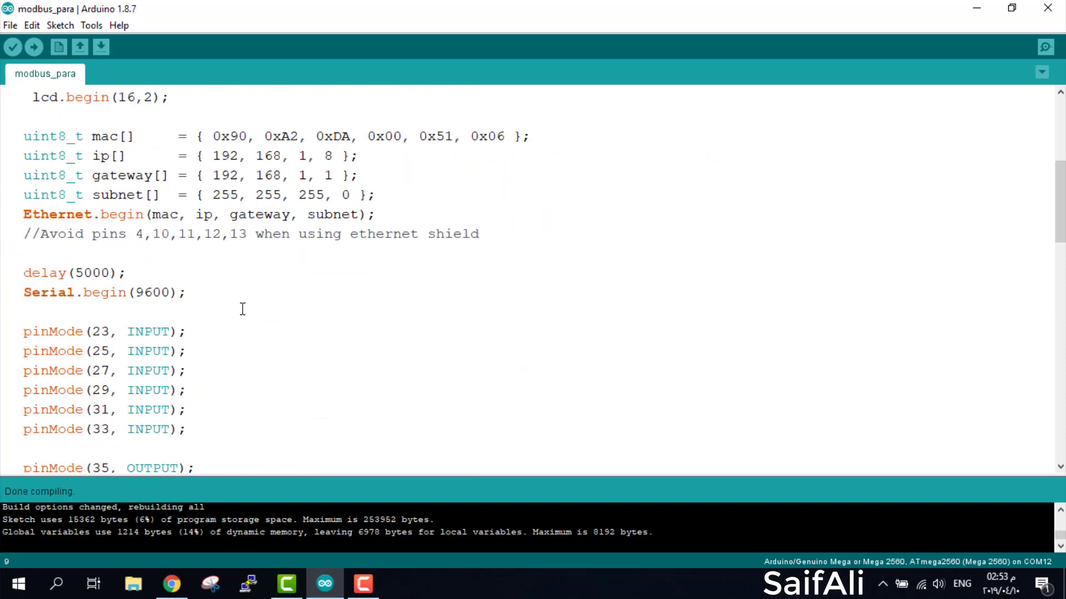
pyautogui.moveTo(135, 234); pyautogui.dragTo(255, 234)
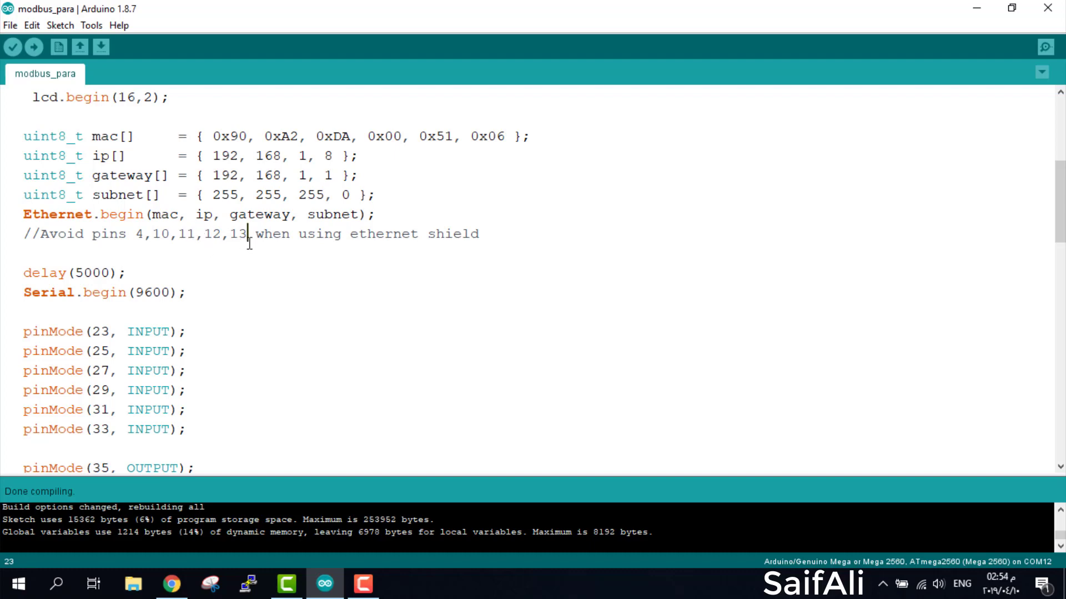
pyautogui.moveTo(247, 234); pyautogui.dragTo(135, 234)
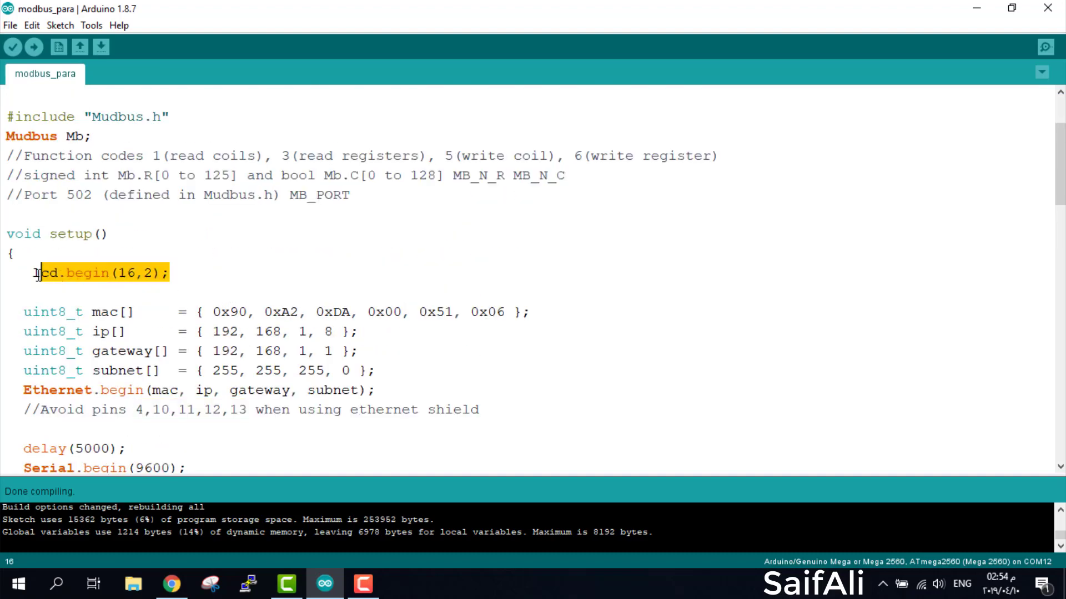
pyautogui.scroll(-3)
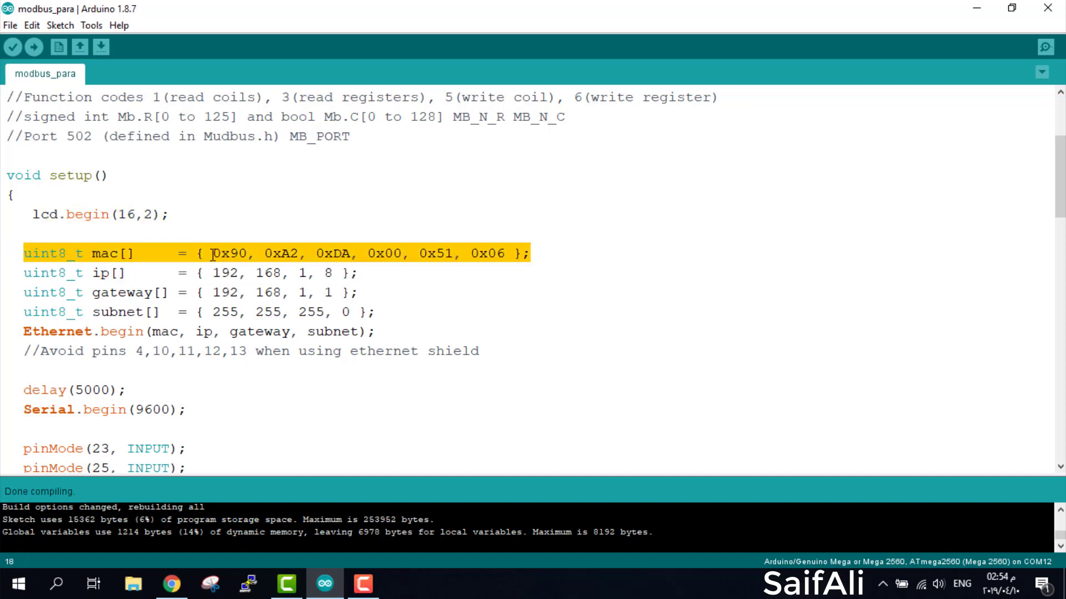
pyautogui.click(176, 302)
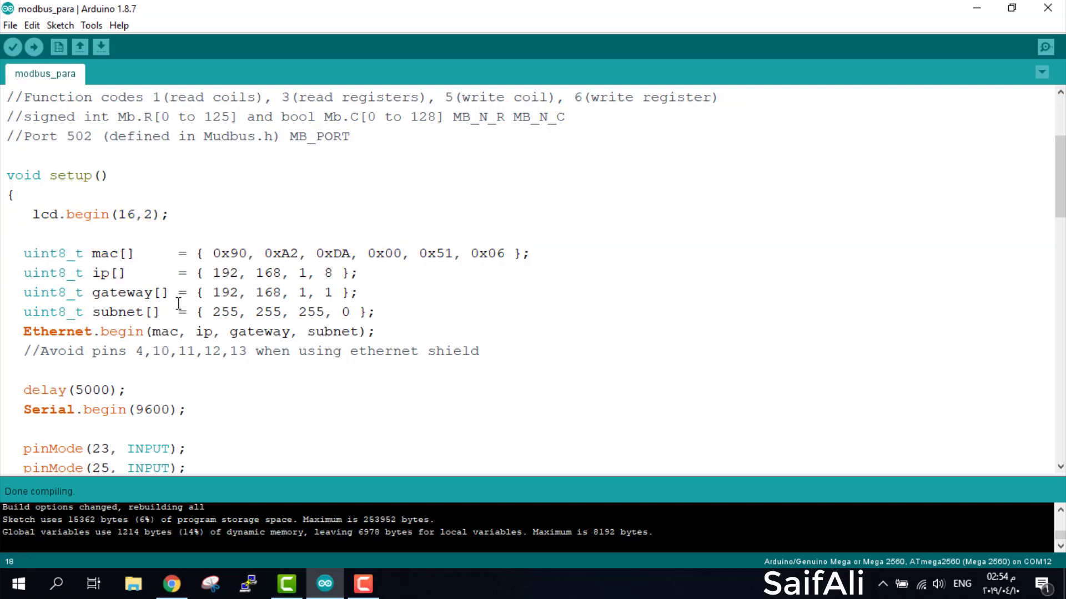
pyautogui.tripleClick(190, 273)
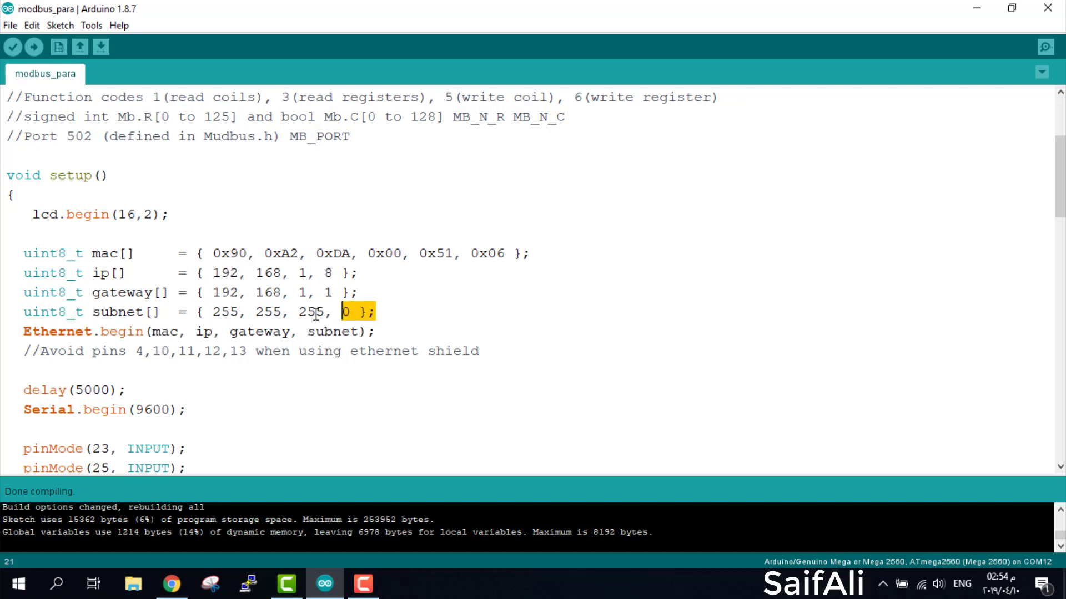
pyautogui.tripleClick(136, 311)
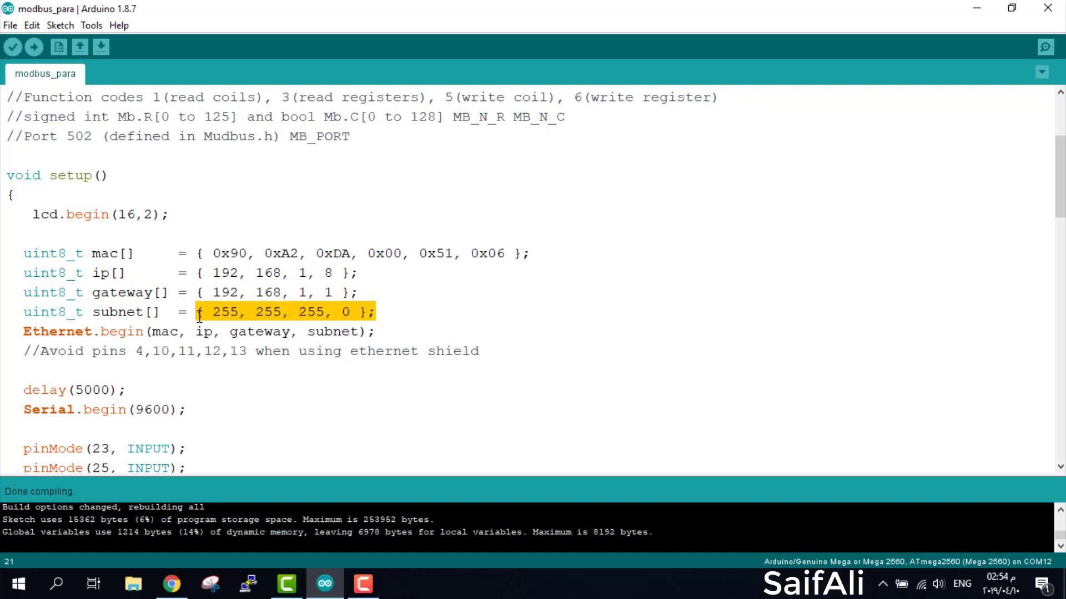
pyautogui.click(284, 273)
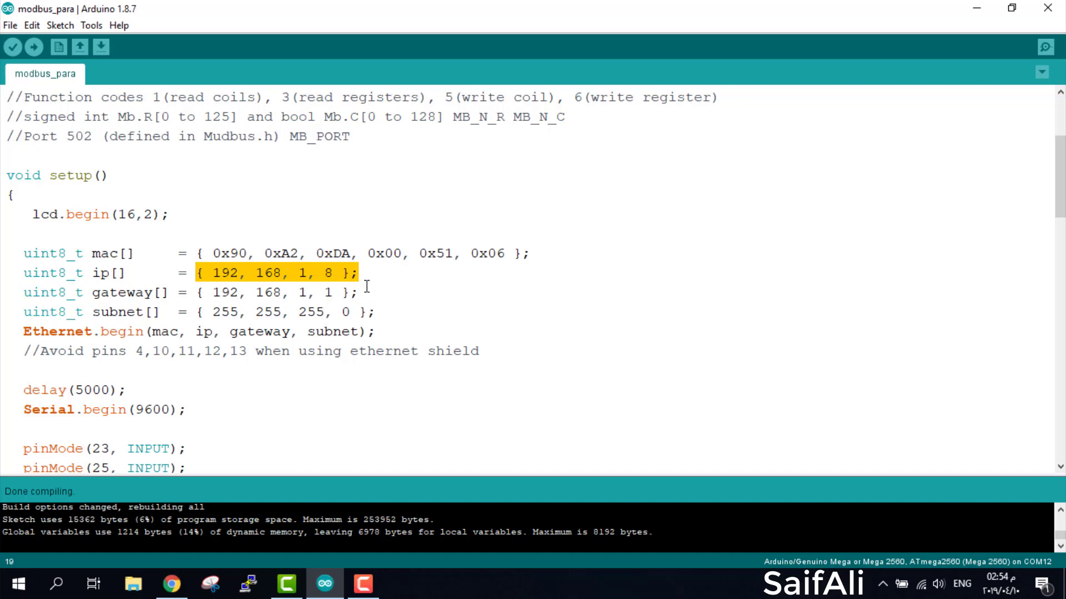
pyautogui.moveTo(377, 314)
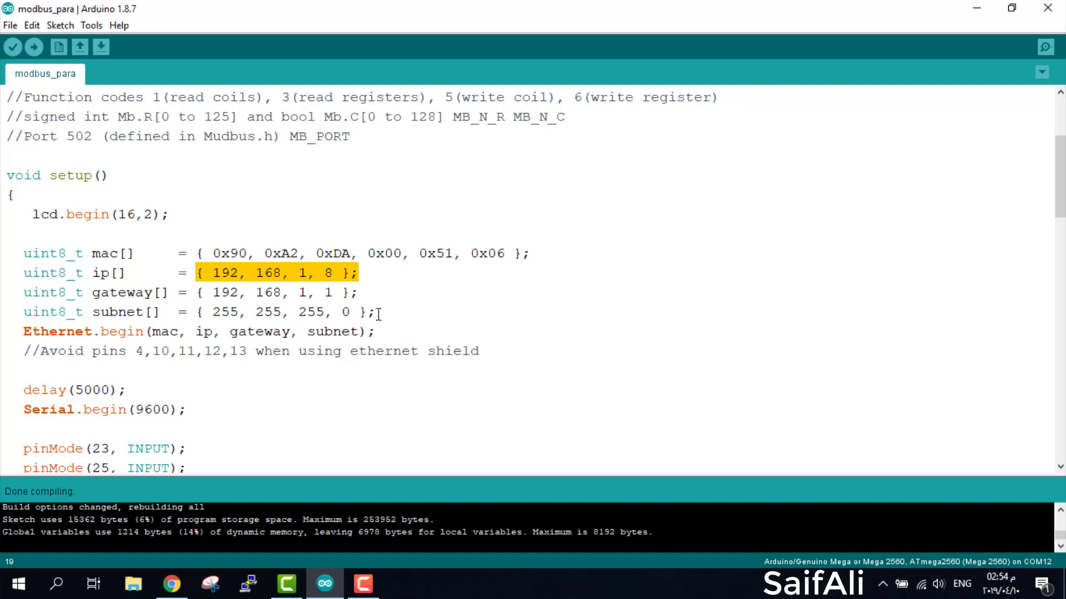
pyautogui.scroll(-3)
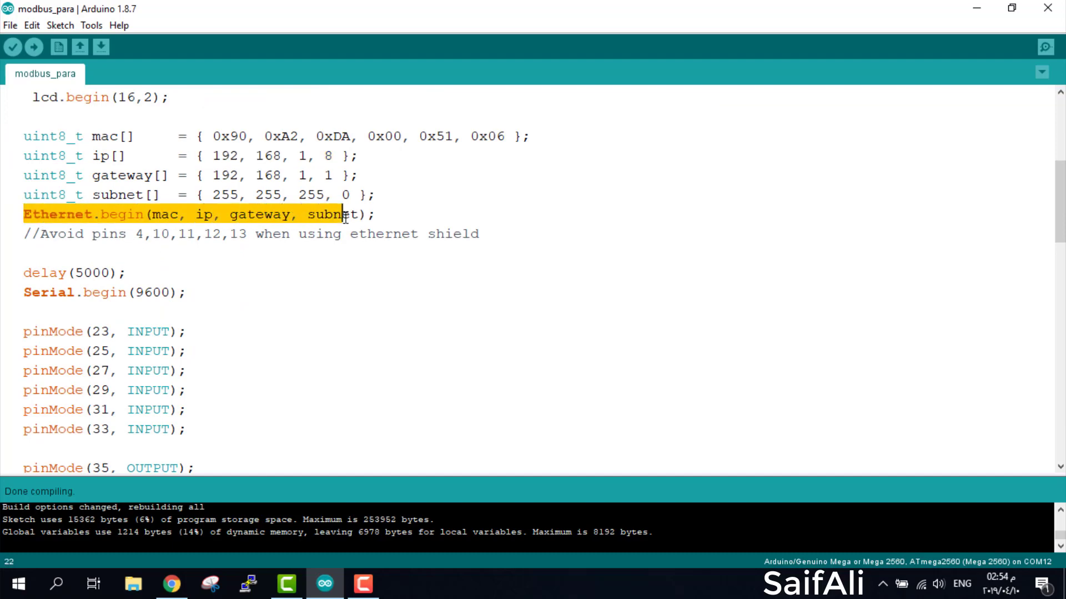
pyautogui.scroll(-3)
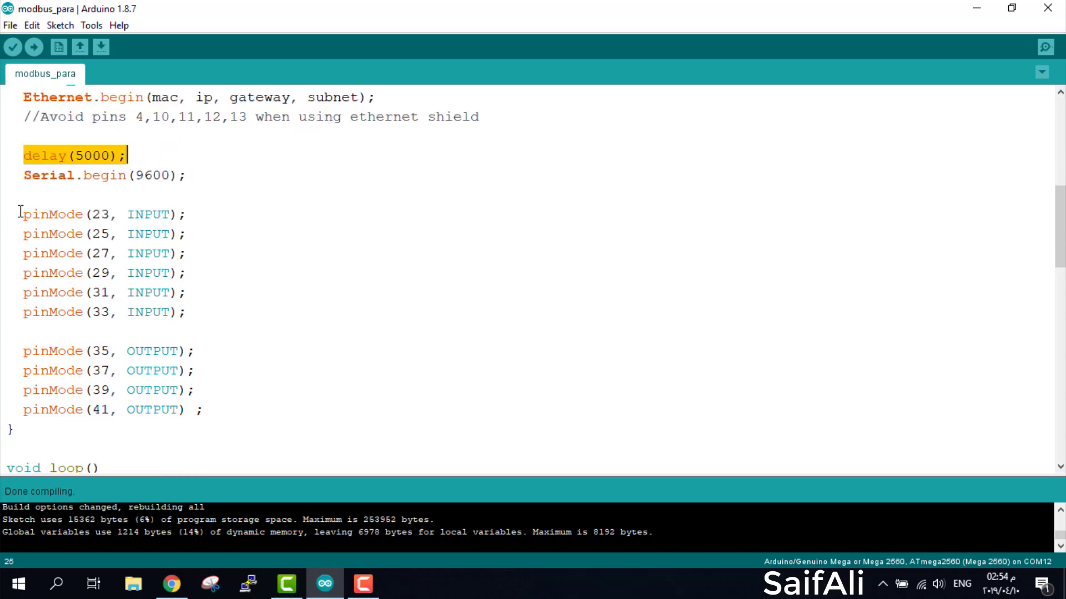
pyautogui.moveTo(23, 214); pyautogui.dragTo(187, 312)
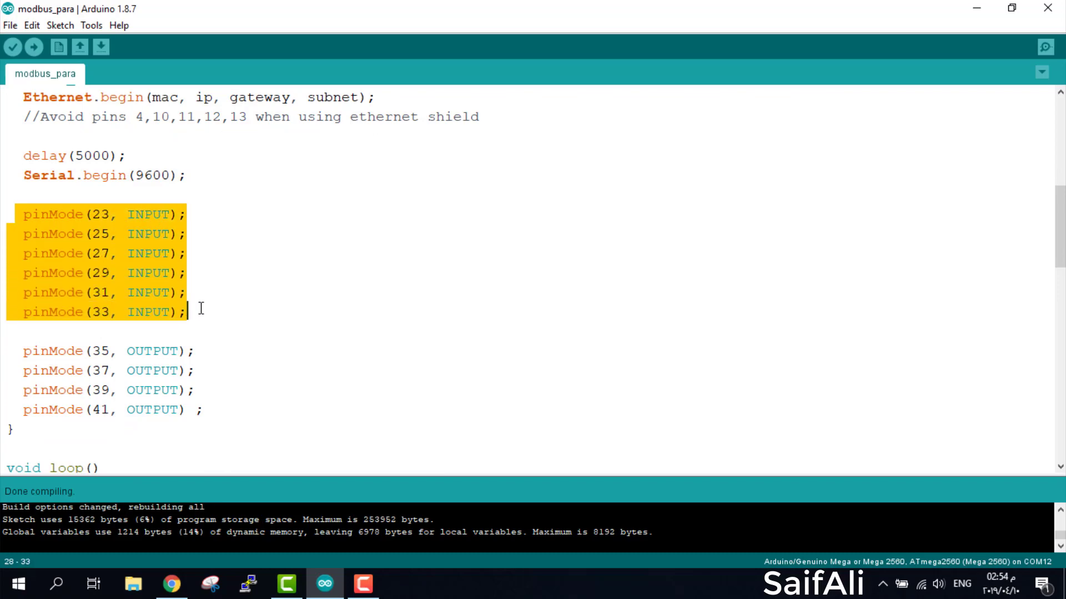
pyautogui.click(19, 351)
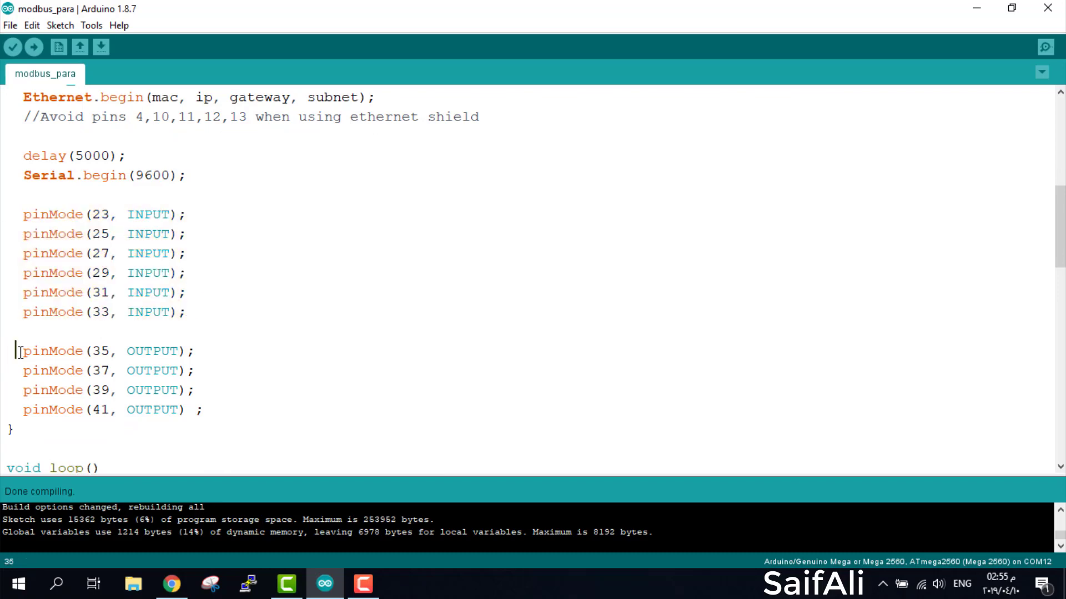
pyautogui.moveTo(19, 350); pyautogui.dragTo(205, 409)
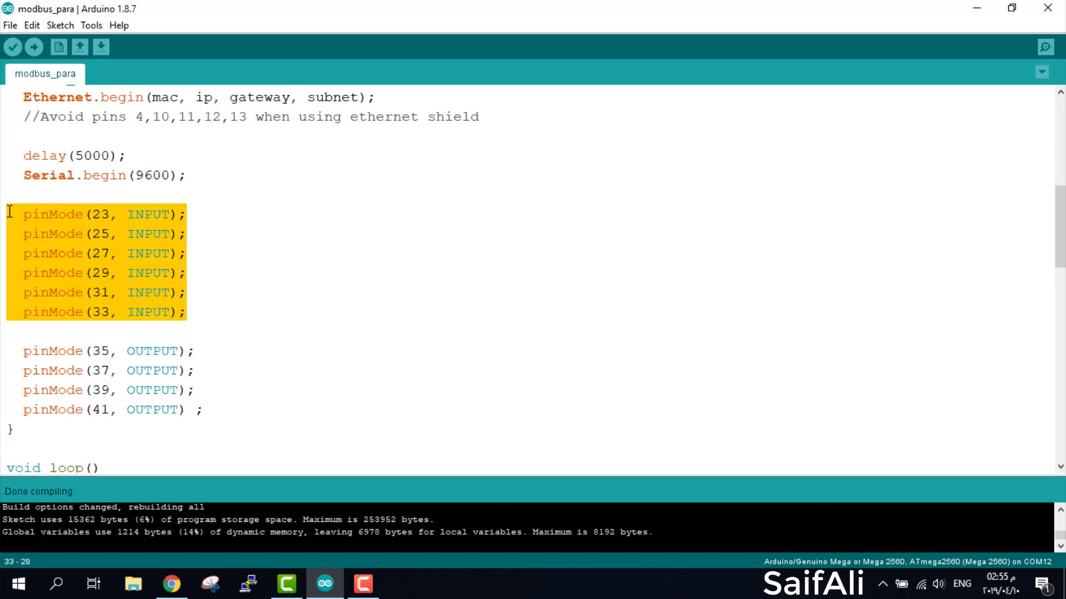
pyautogui.moveTo(13, 46)
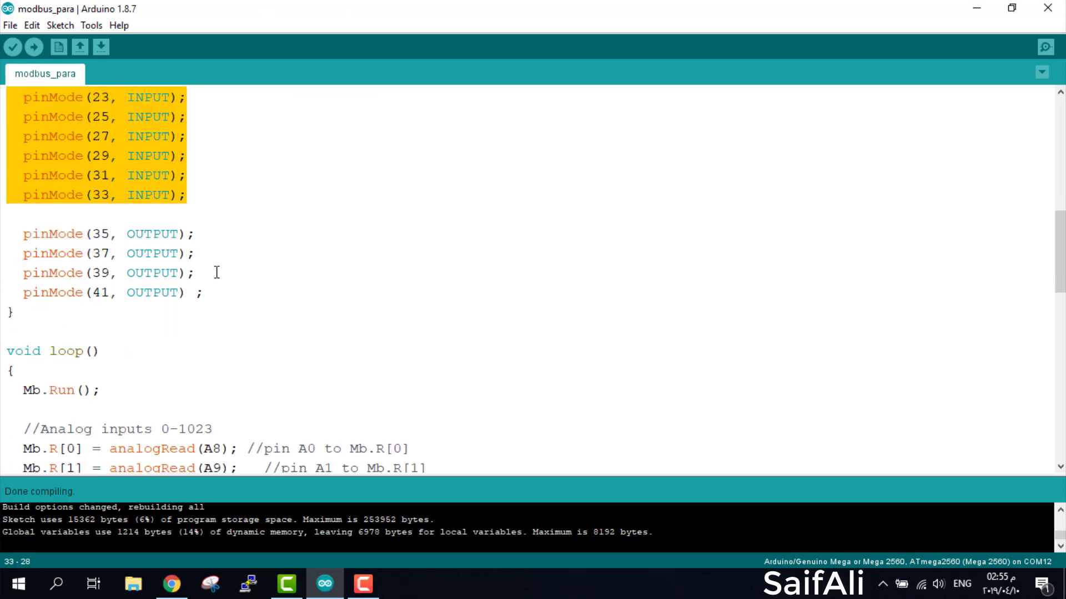
pyautogui.scroll(-3)
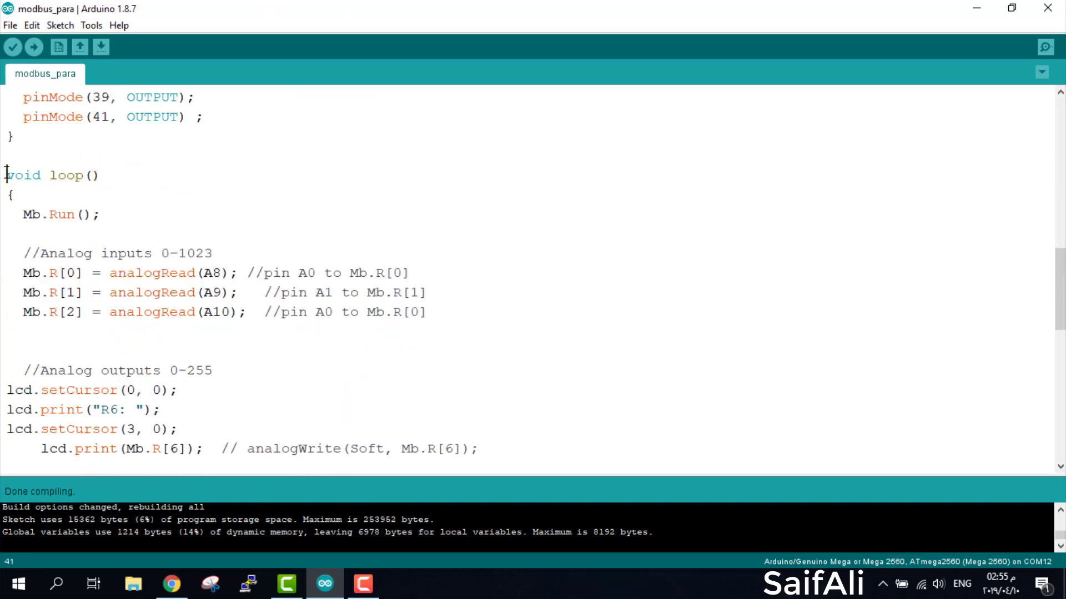
pyautogui.doubleClick(51, 176)
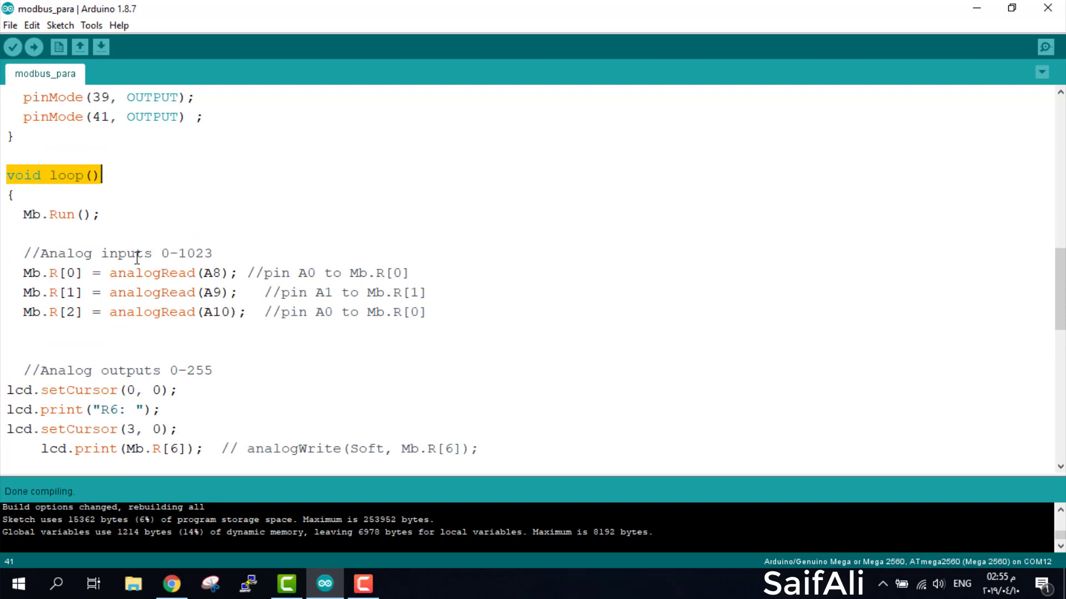
pyautogui.scroll(-3)
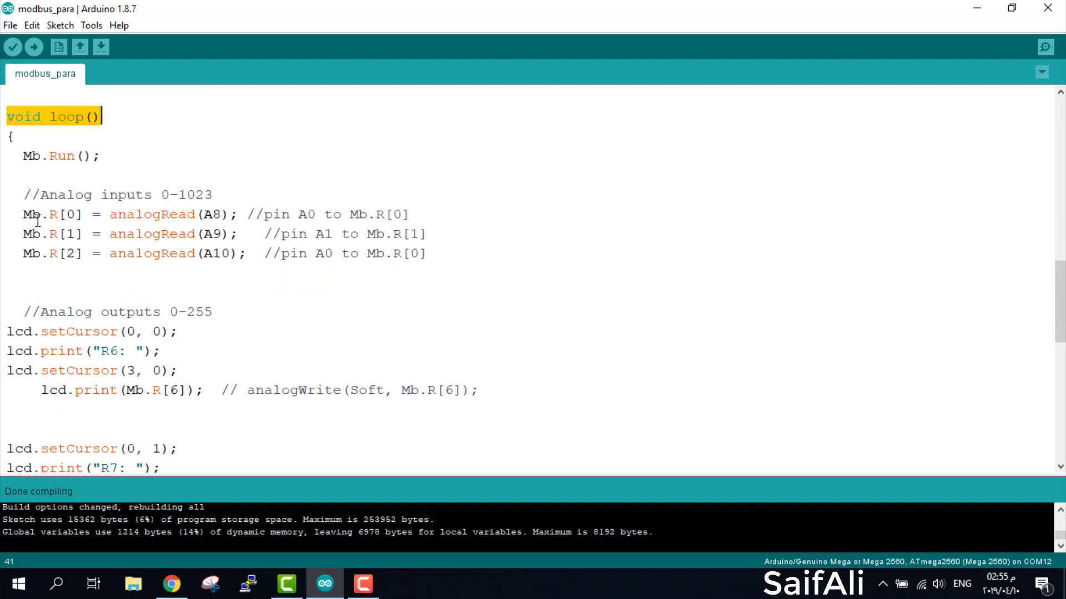
pyautogui.doubleClick(47, 214)
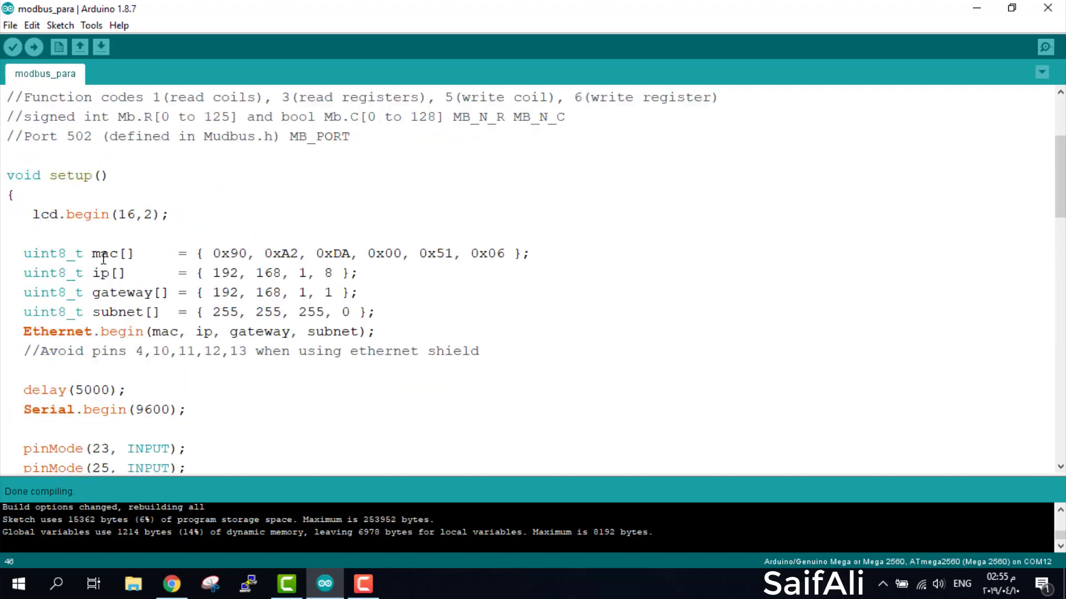
pyautogui.scroll(3)
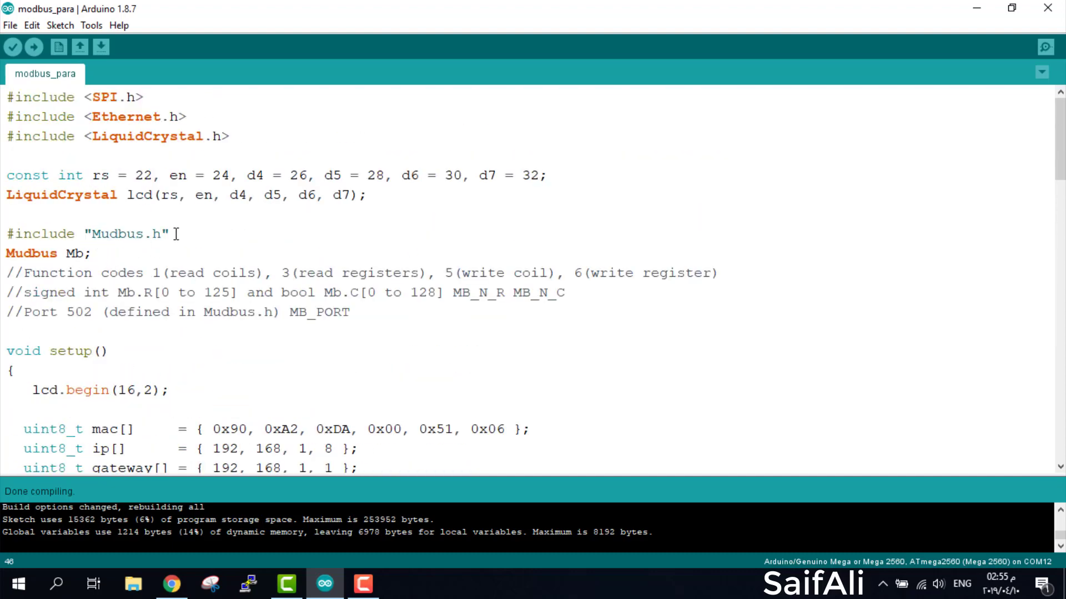
pyautogui.scroll(-3)
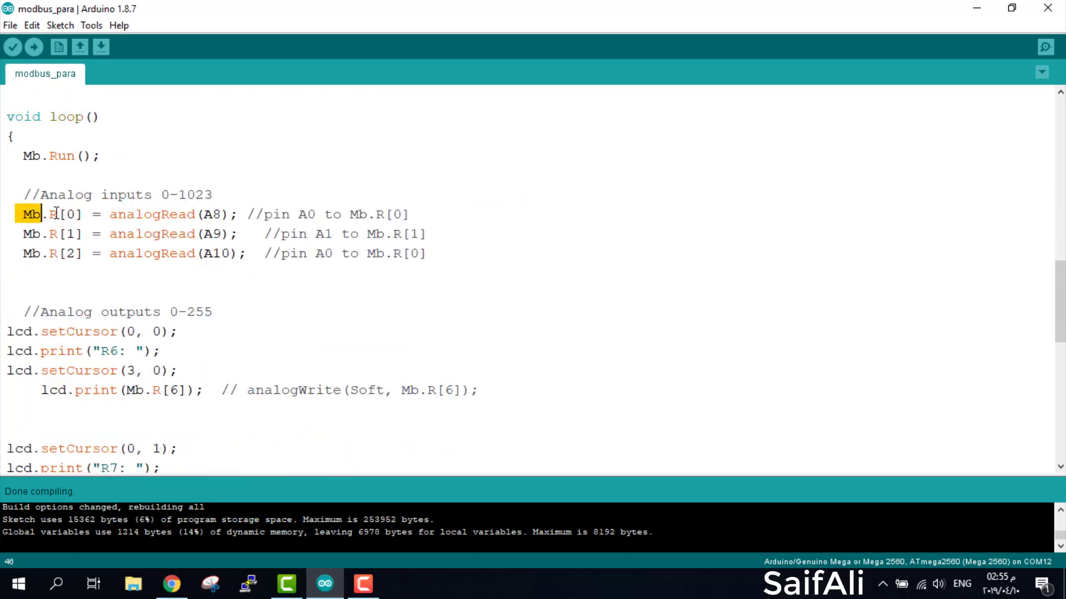
pyautogui.doubleClick(66, 214)
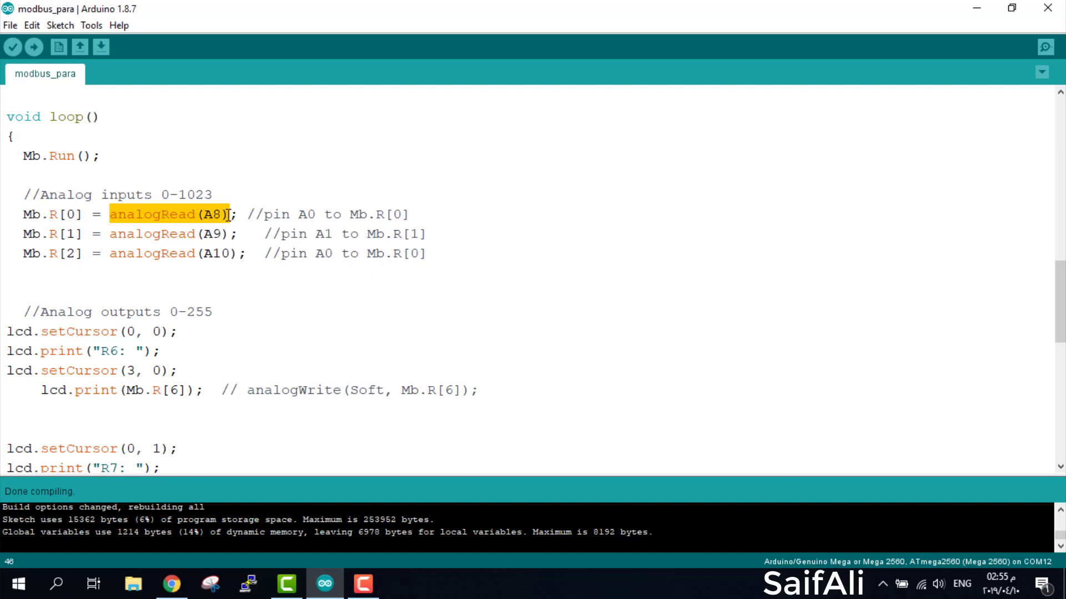
pyautogui.moveTo(244, 230)
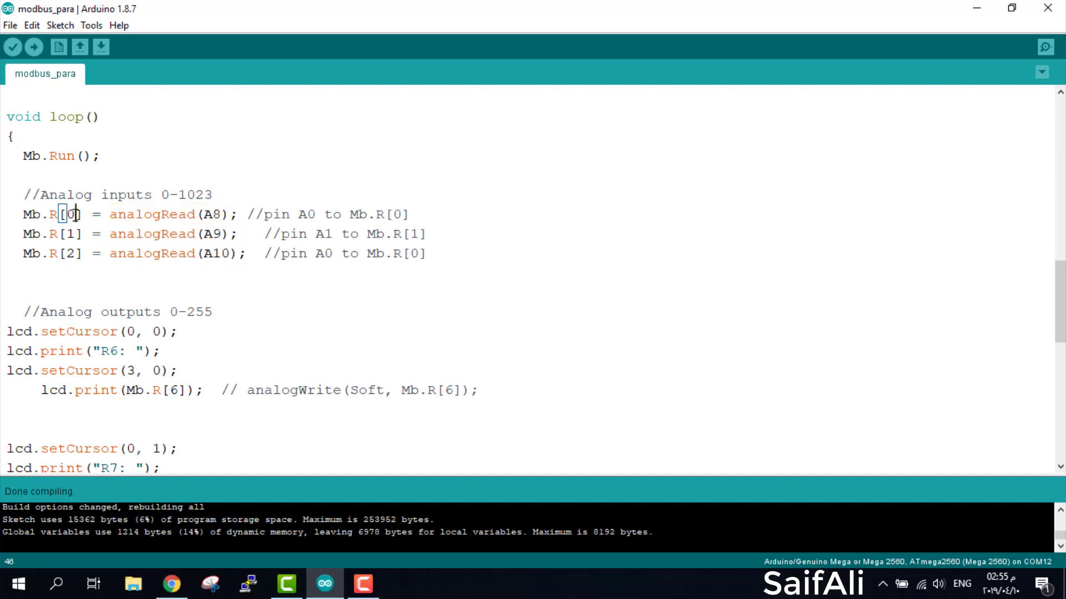
pyautogui.doubleClick(69, 234)
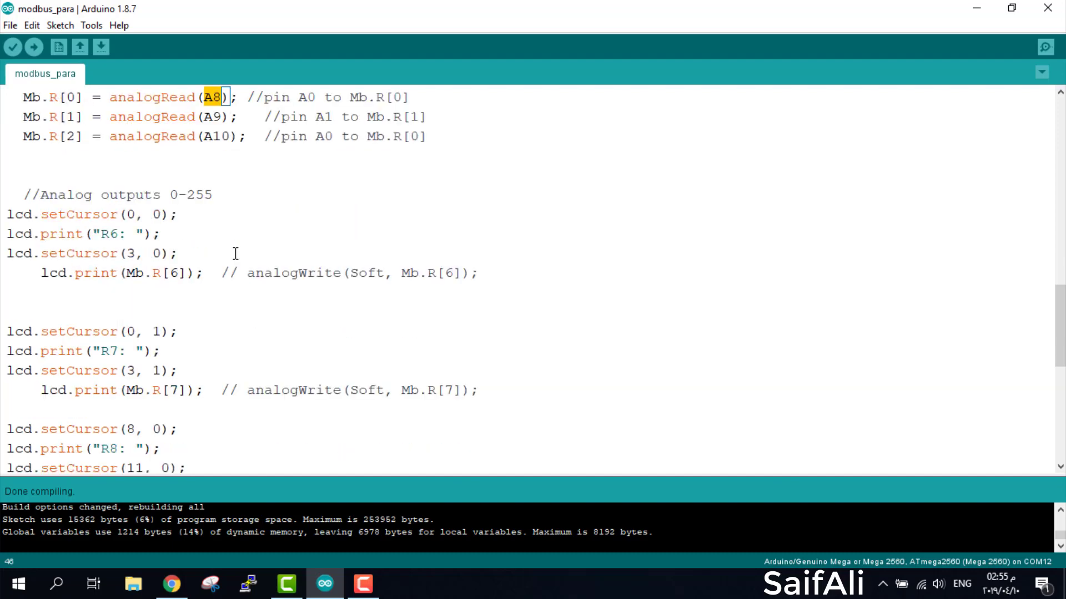
pyautogui.moveTo(177, 205)
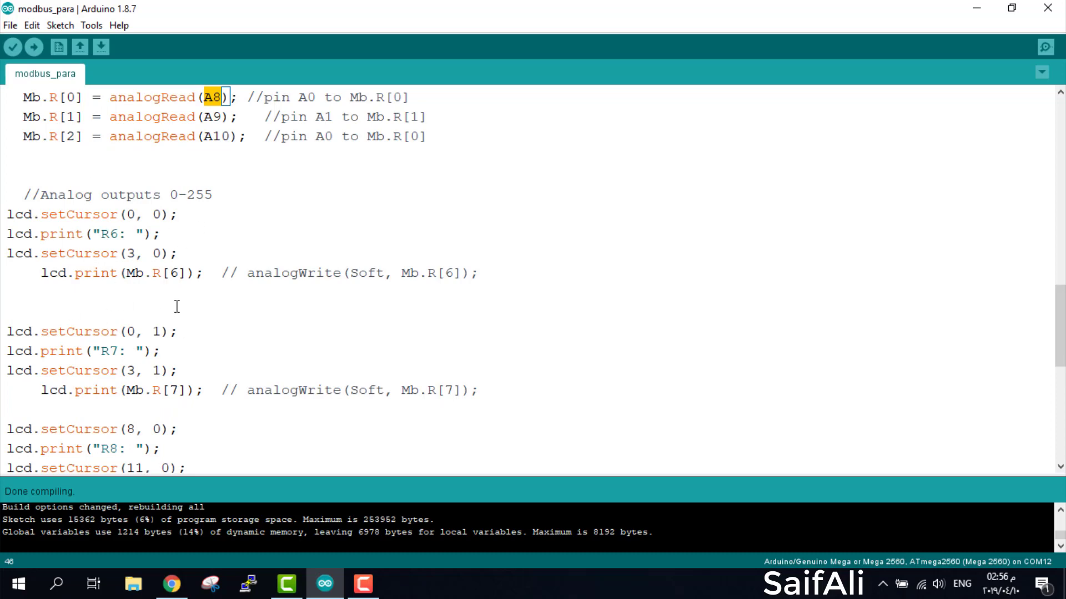
pyautogui.moveTo(109, 250)
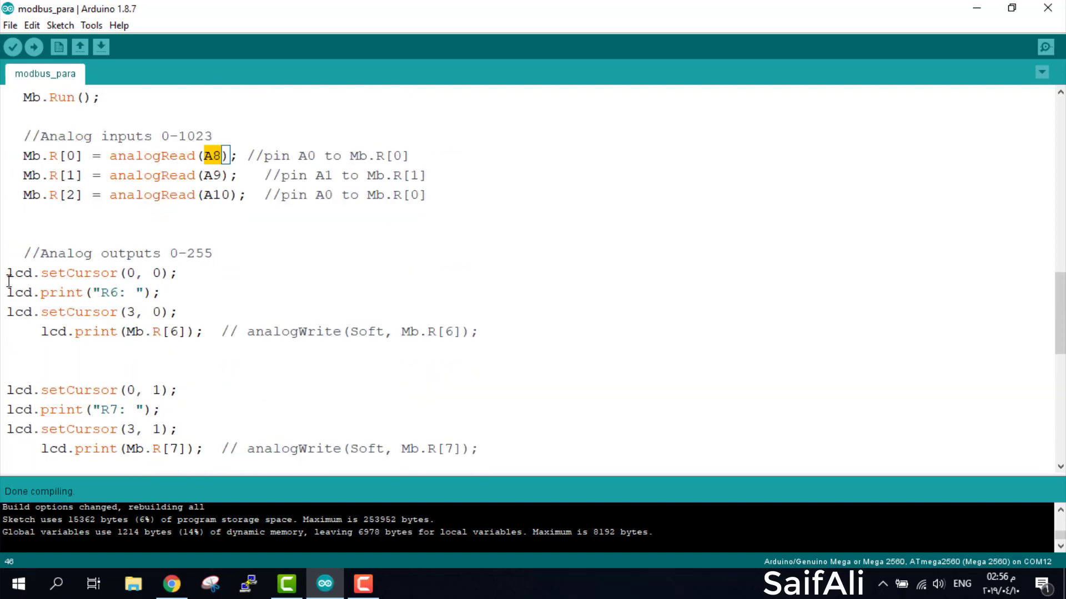
pyautogui.moveTo(6, 273); pyautogui.dragTo(202, 332)
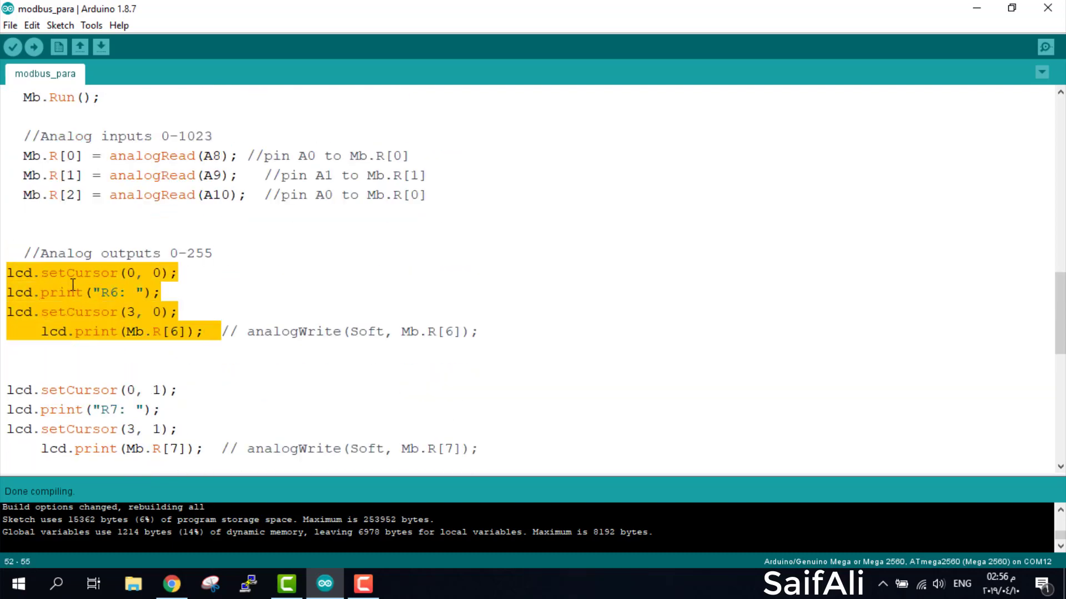
pyautogui.click(124, 332)
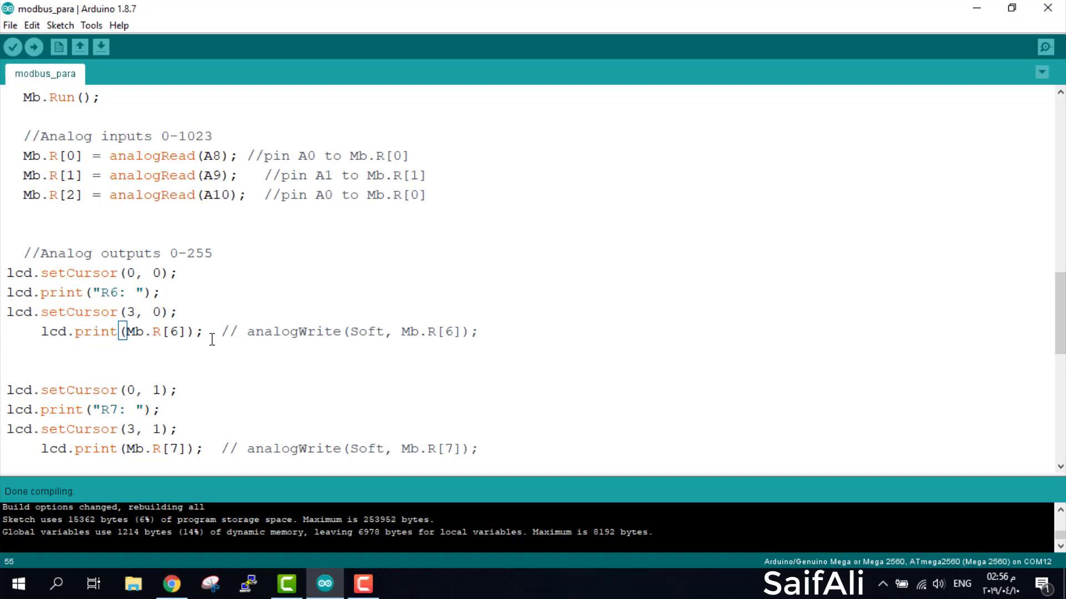
pyautogui.doubleClick(175, 332)
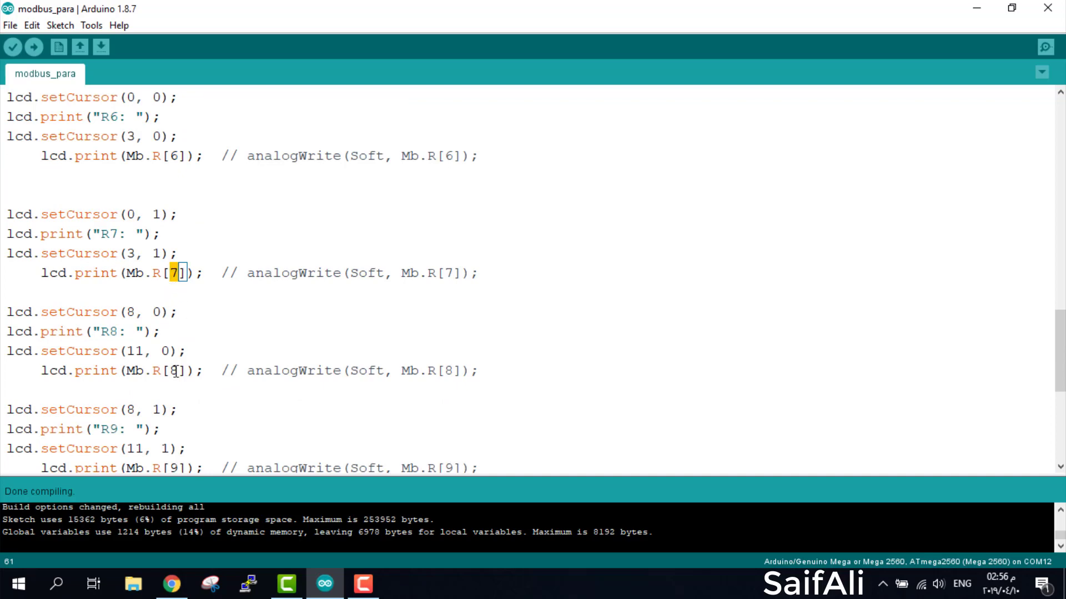
pyautogui.scroll(-3)
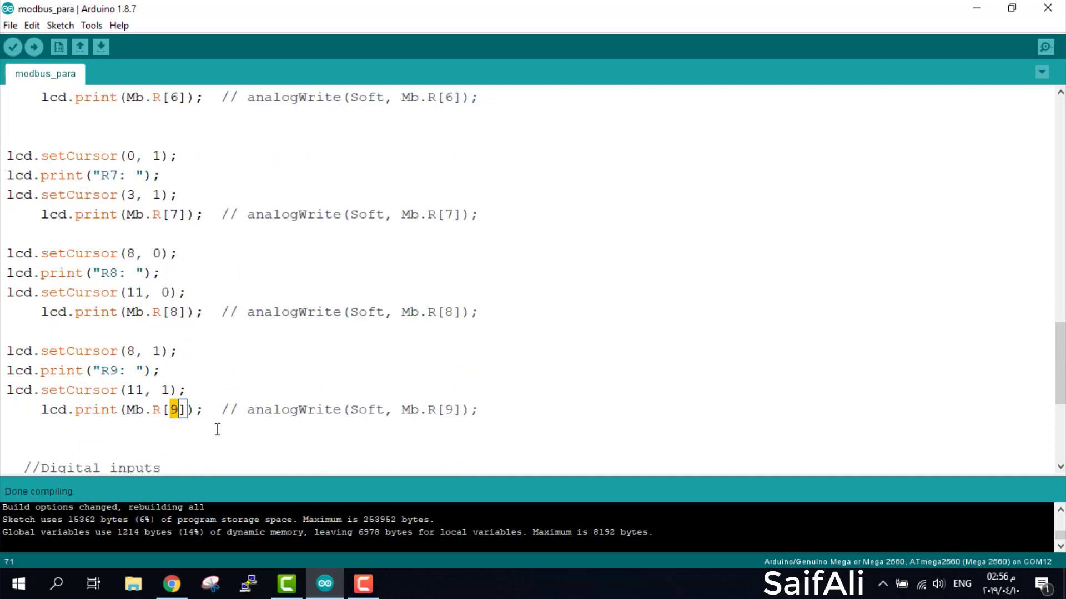
pyautogui.moveTo(259, 325)
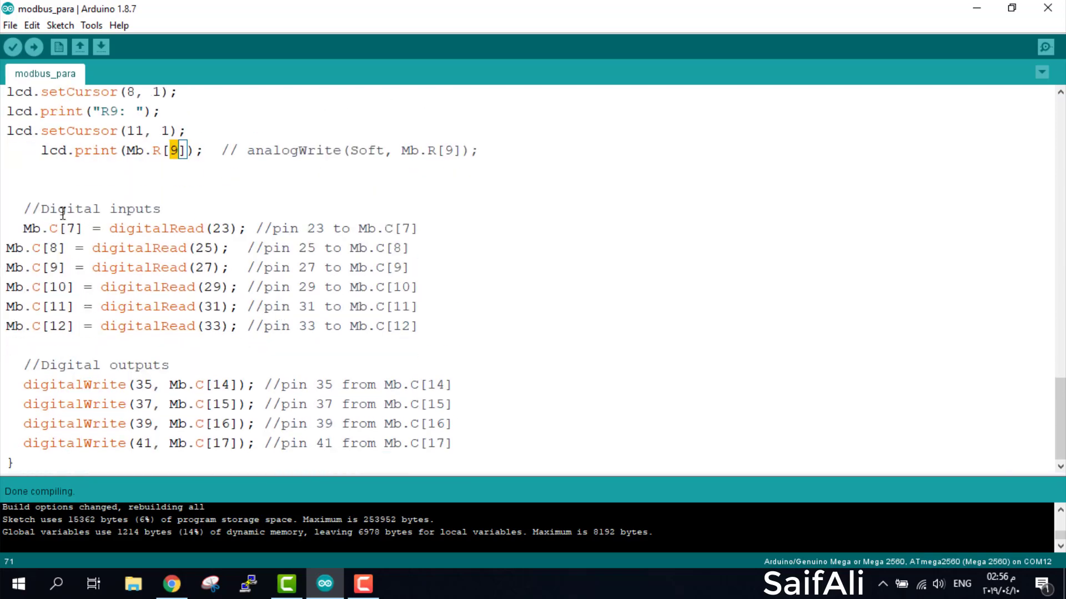
pyautogui.moveTo(71, 217)
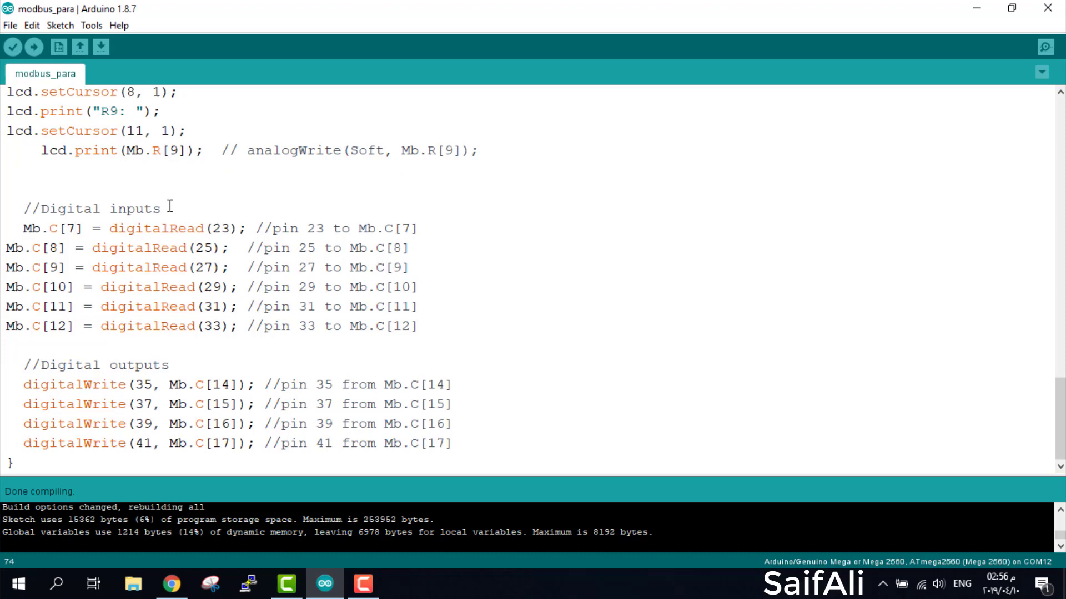
pyautogui.moveTo(24, 228); pyautogui.dragTo(231, 228)
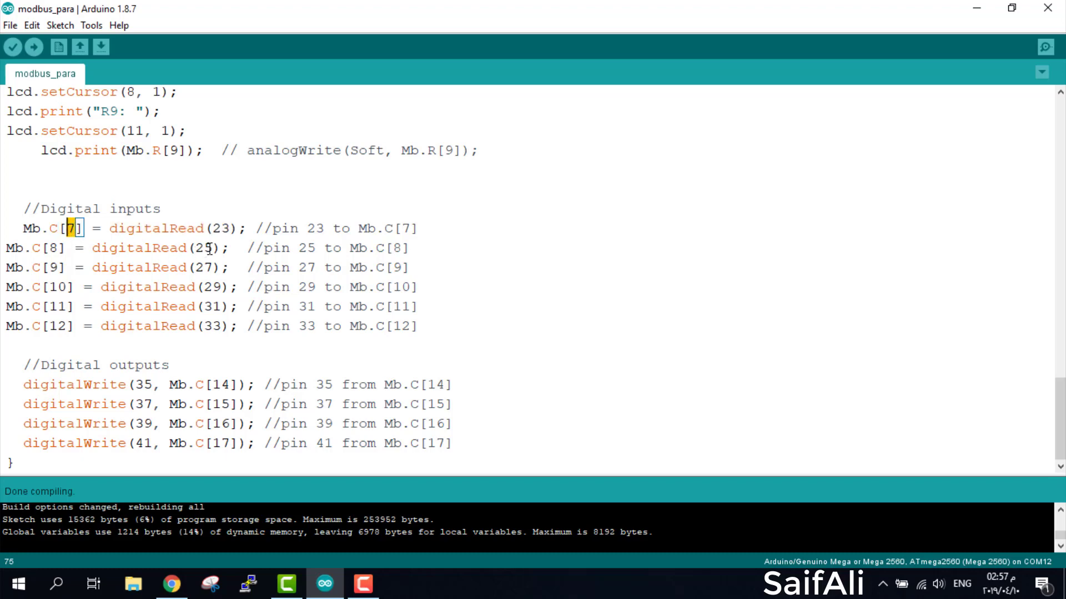
pyautogui.doubleClick(202, 248)
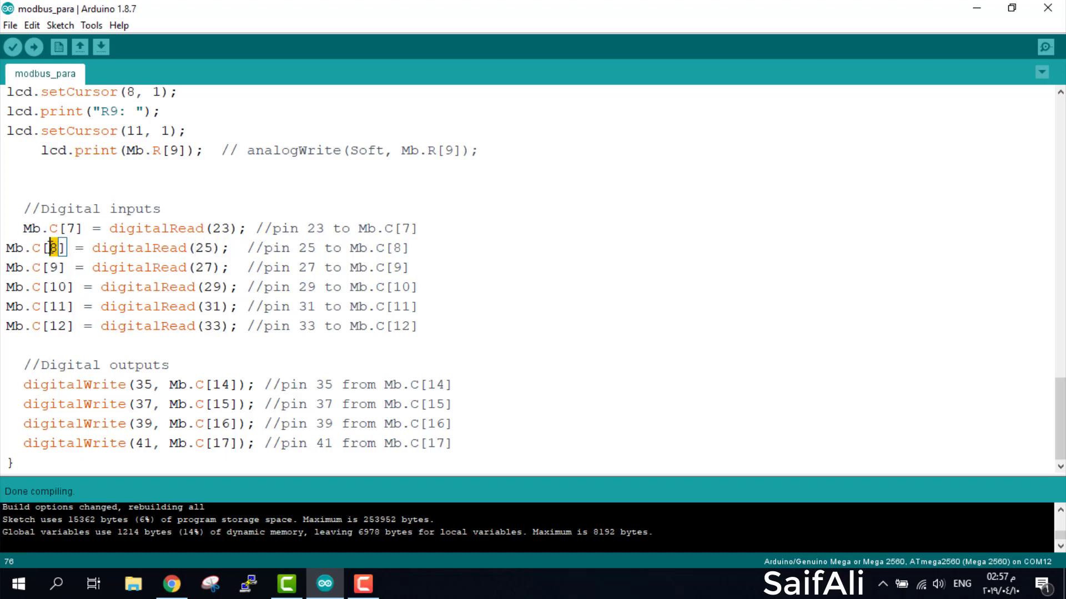
pyautogui.moveTo(145, 314)
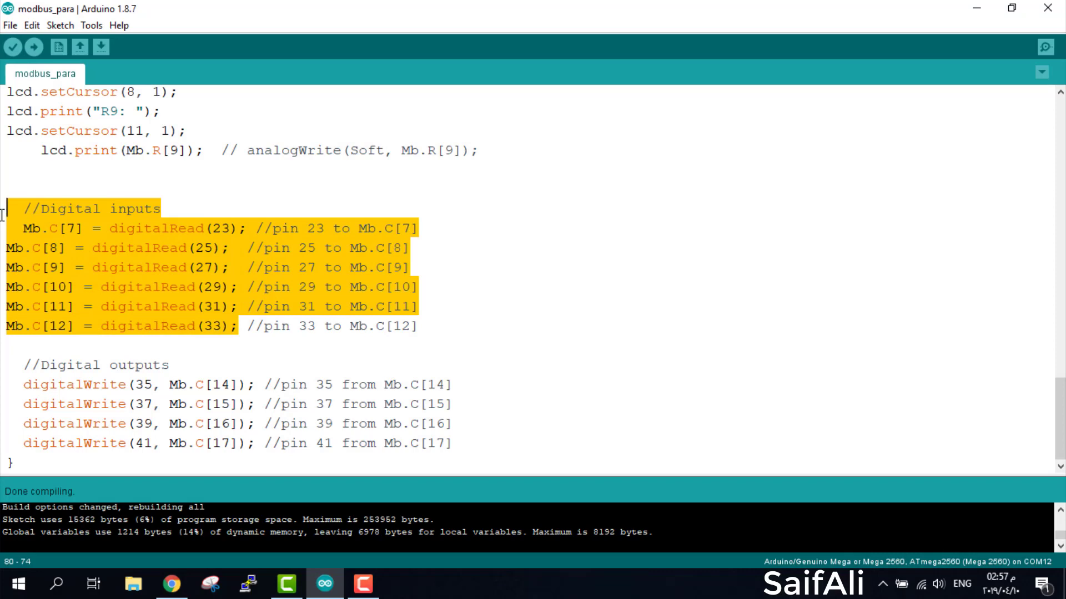
pyautogui.moveTo(102, 257)
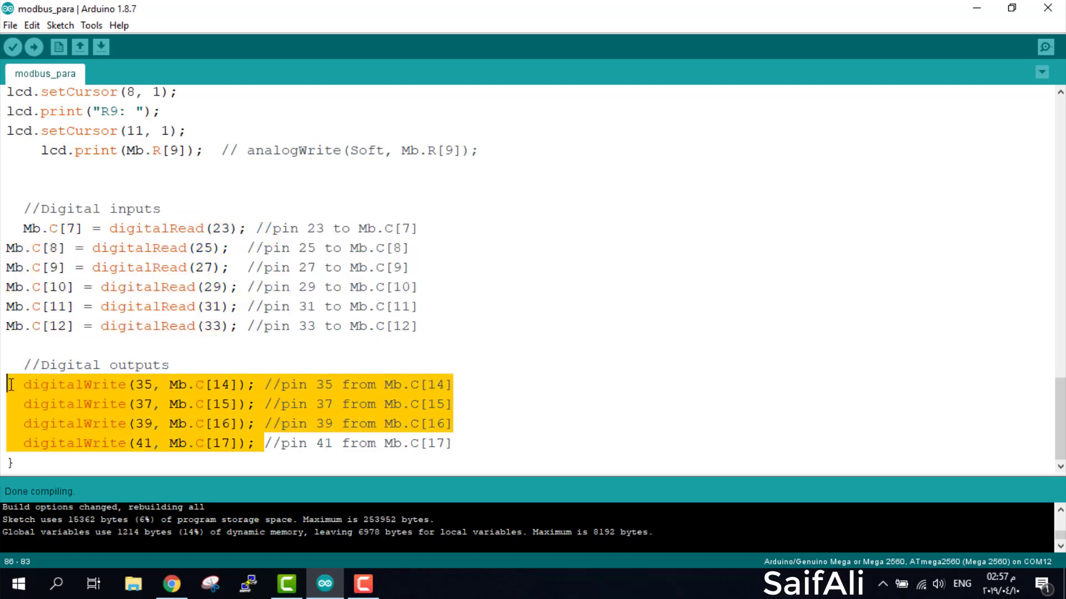
pyautogui.click(454, 443)
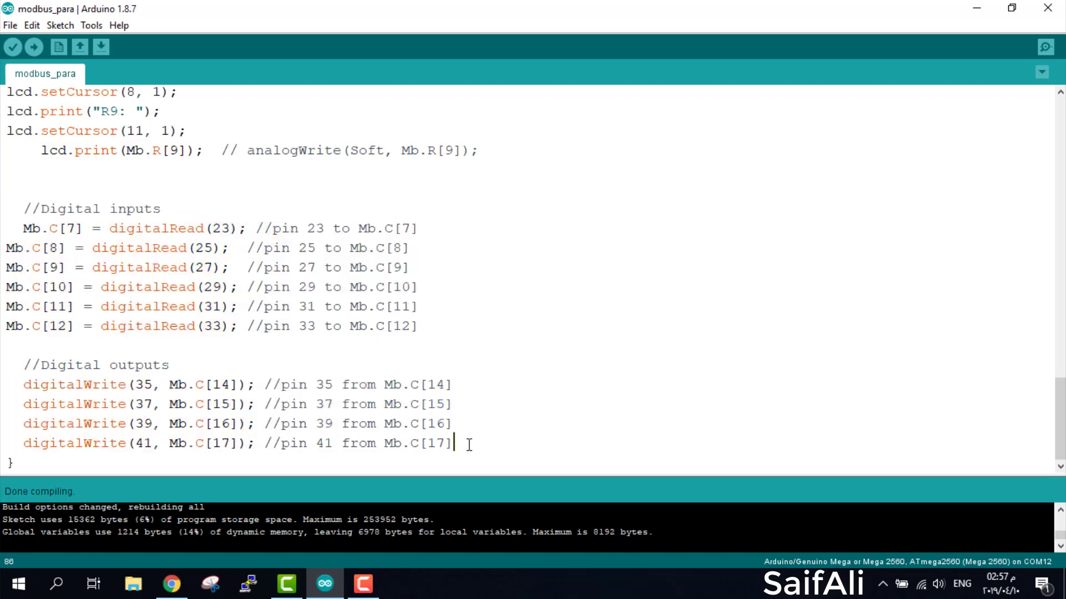
pyautogui.moveTo(469, 377)
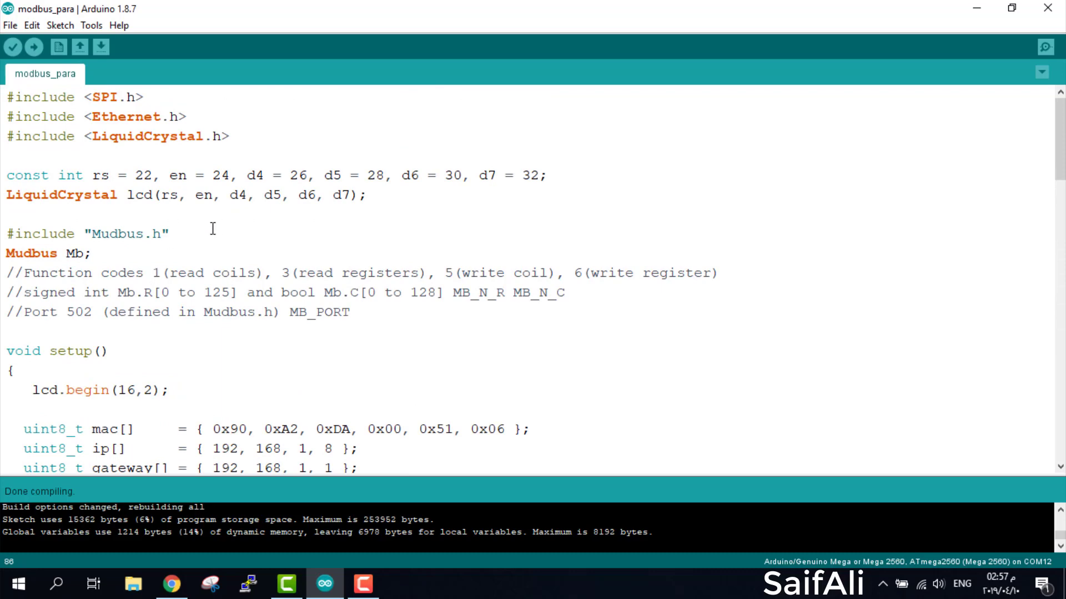
pyautogui.moveTo(208, 252)
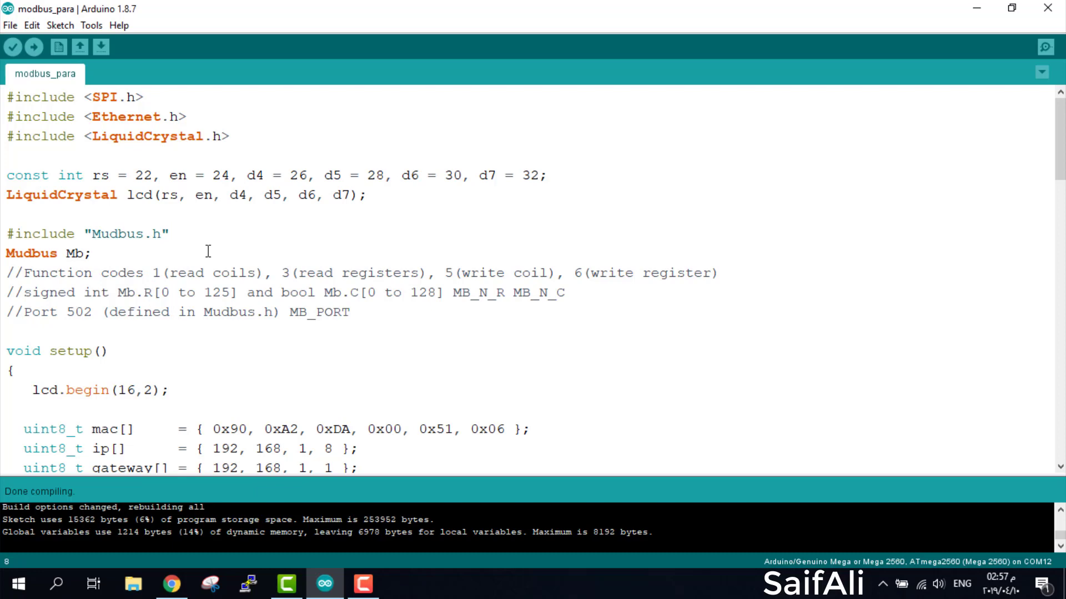